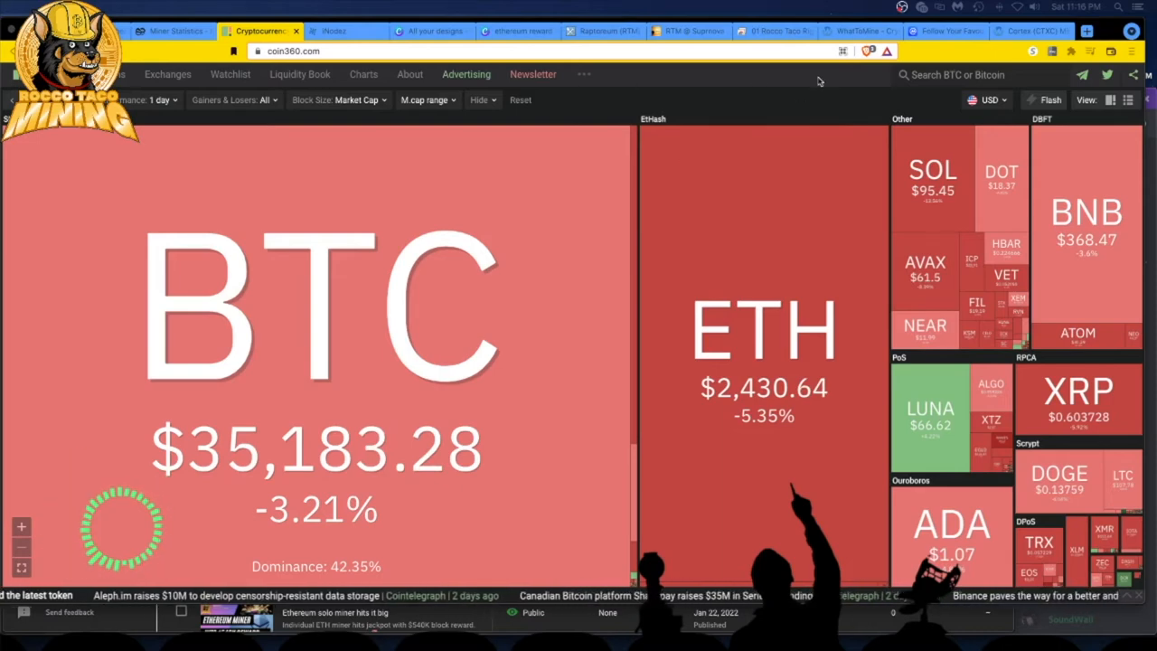
- Switch to the WhatToMine GPU profitability calculator from the coin360 heatmap
{"action": "left_click", "coordinate": [859, 29]}
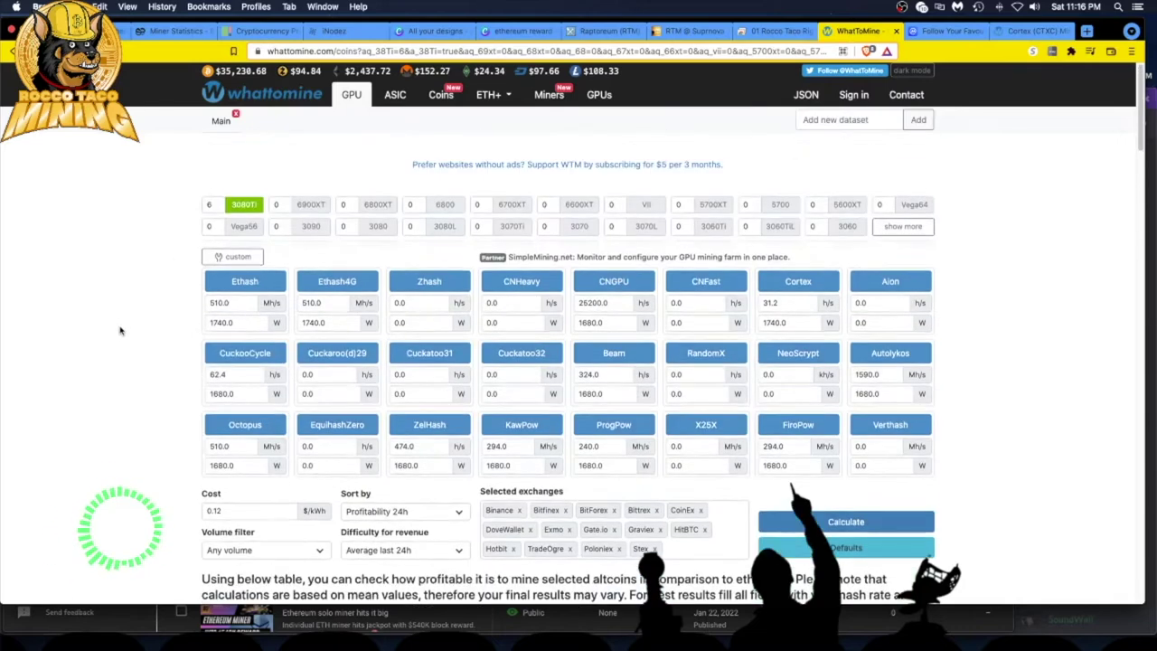
{"action": "mouse_move", "coordinate": [242, 204]}
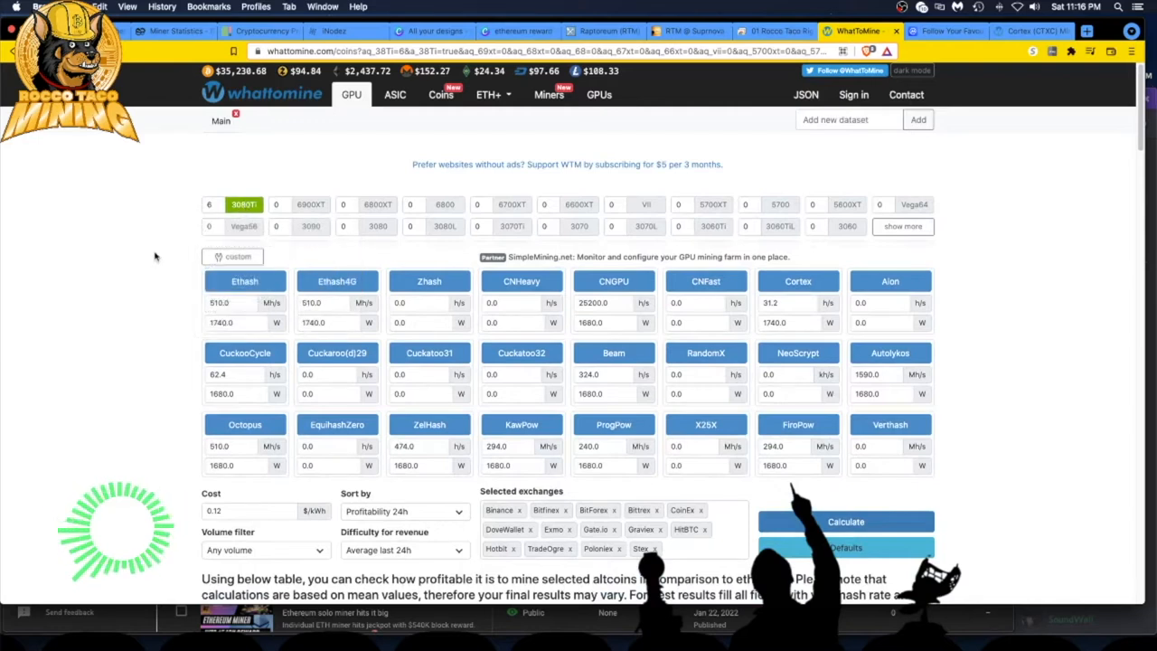
{"action": "mouse_move", "coordinate": [130, 323]}
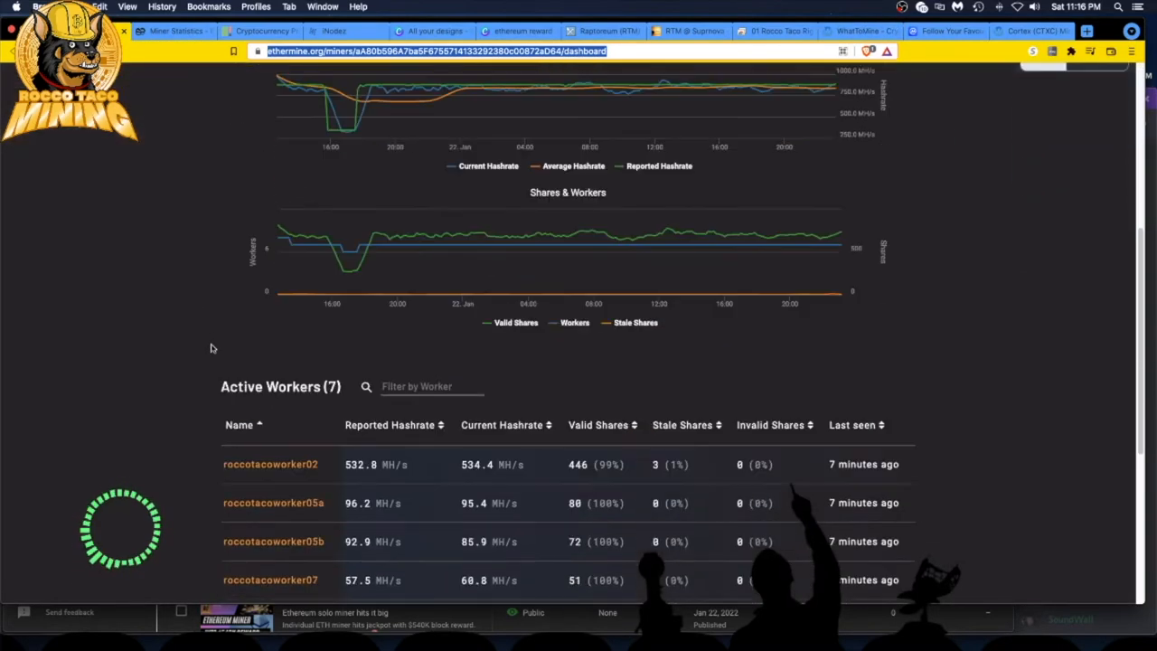
{"action": "scroll", "scroll_direction": "down", "scroll_amount": 3}
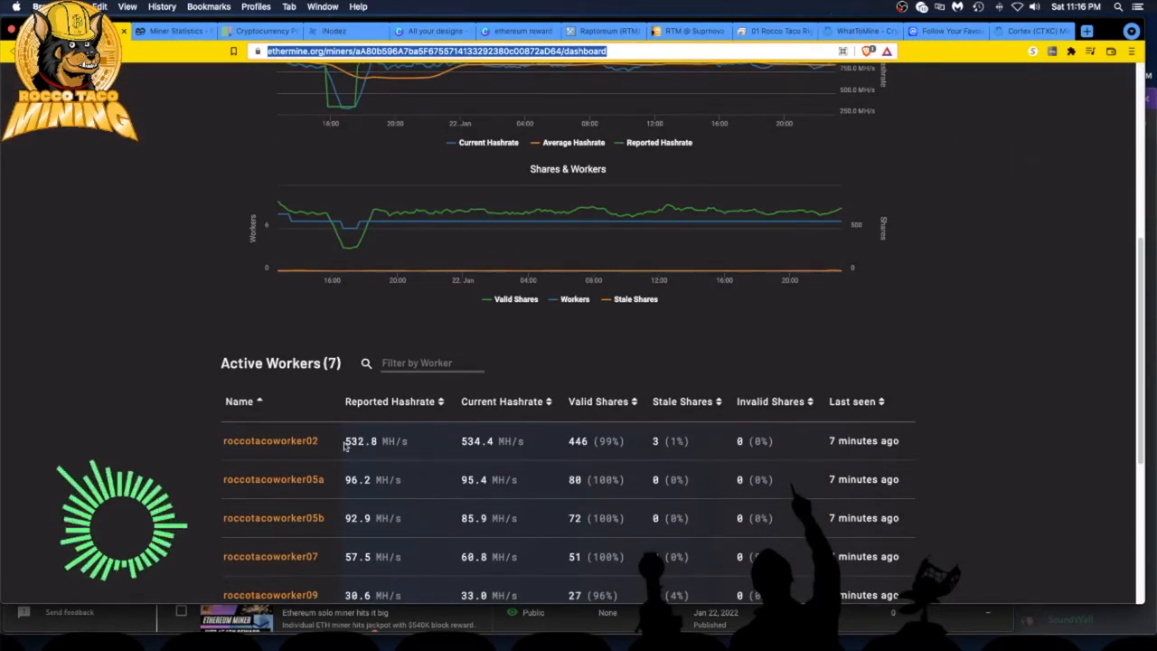
{"action": "mouse_move", "coordinate": [367, 461]}
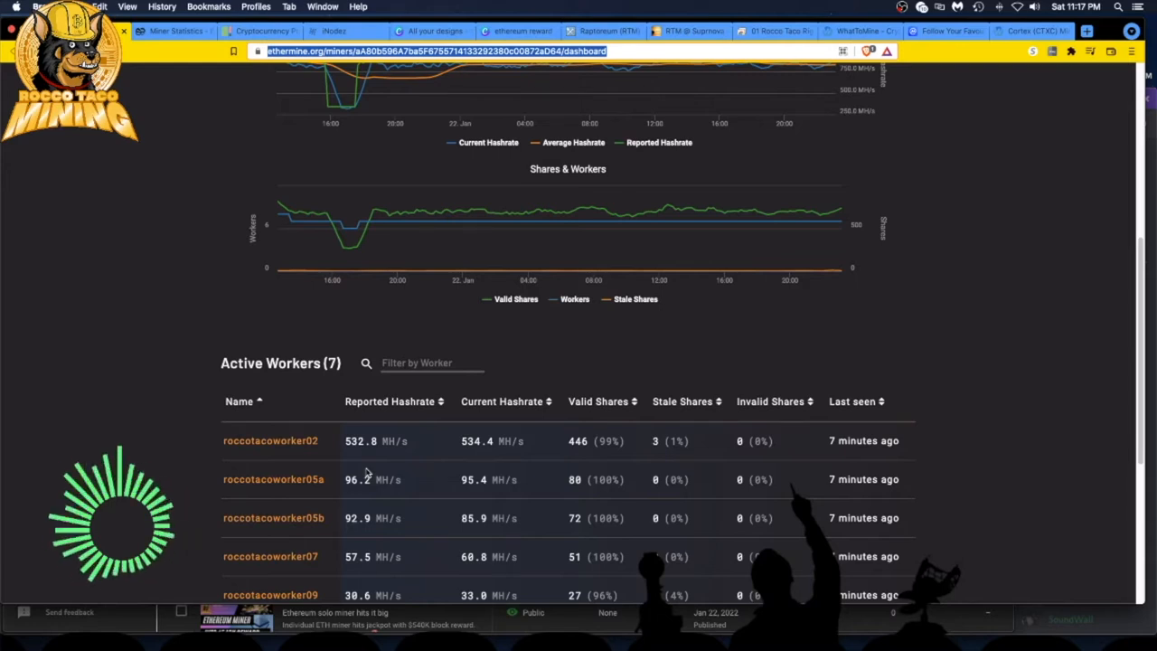
{"action": "mouse_move", "coordinate": [401, 465]}
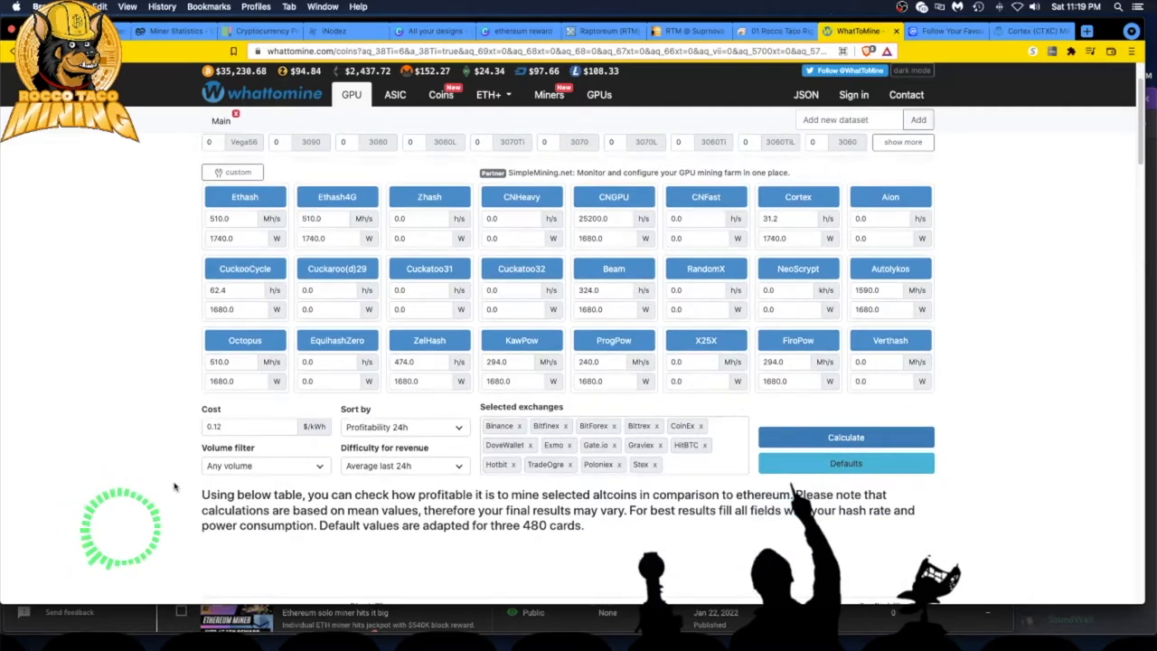
- Bring the results table into view, with Cortex (CTXC) ranked first at 112% of Ethereum
{"action": "scroll", "scroll_direction": "down", "scroll_amount": 3}
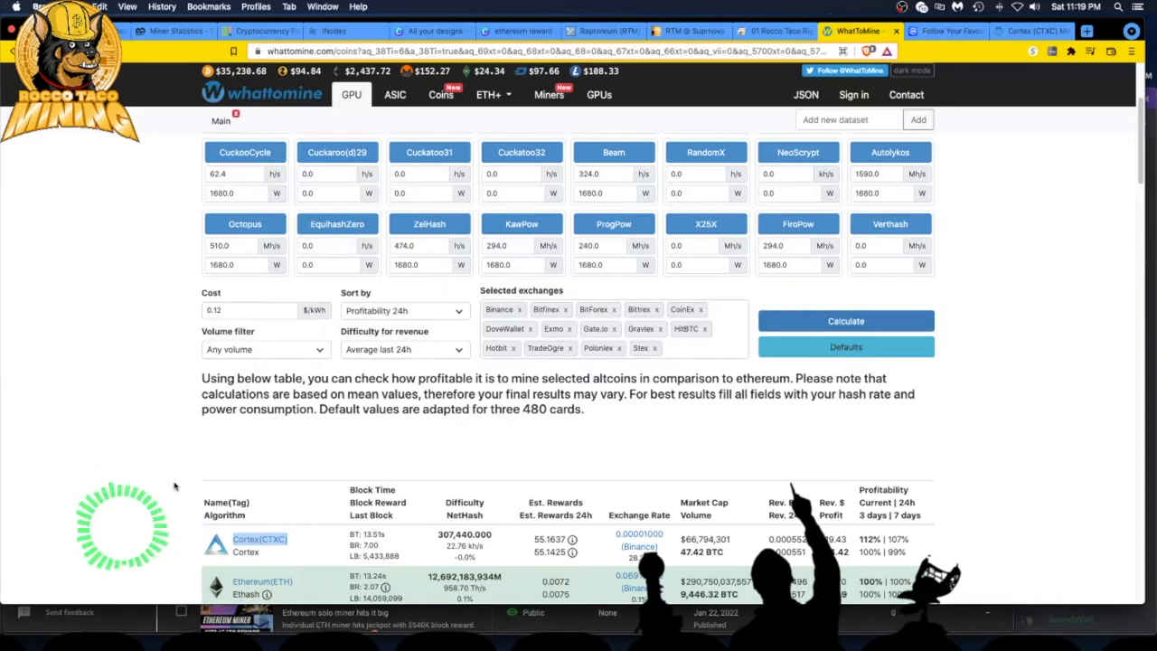
{"action": "scroll", "scroll_direction": "down", "scroll_amount": 3}
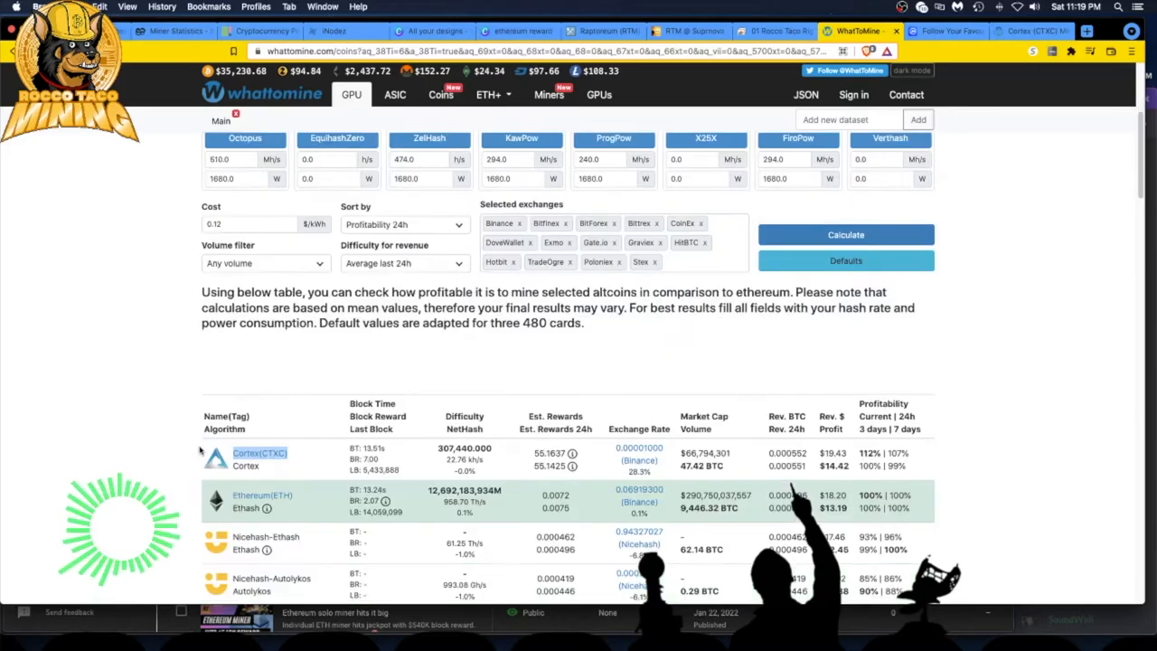
{"action": "scroll", "scroll_direction": "down", "scroll_amount": 3}
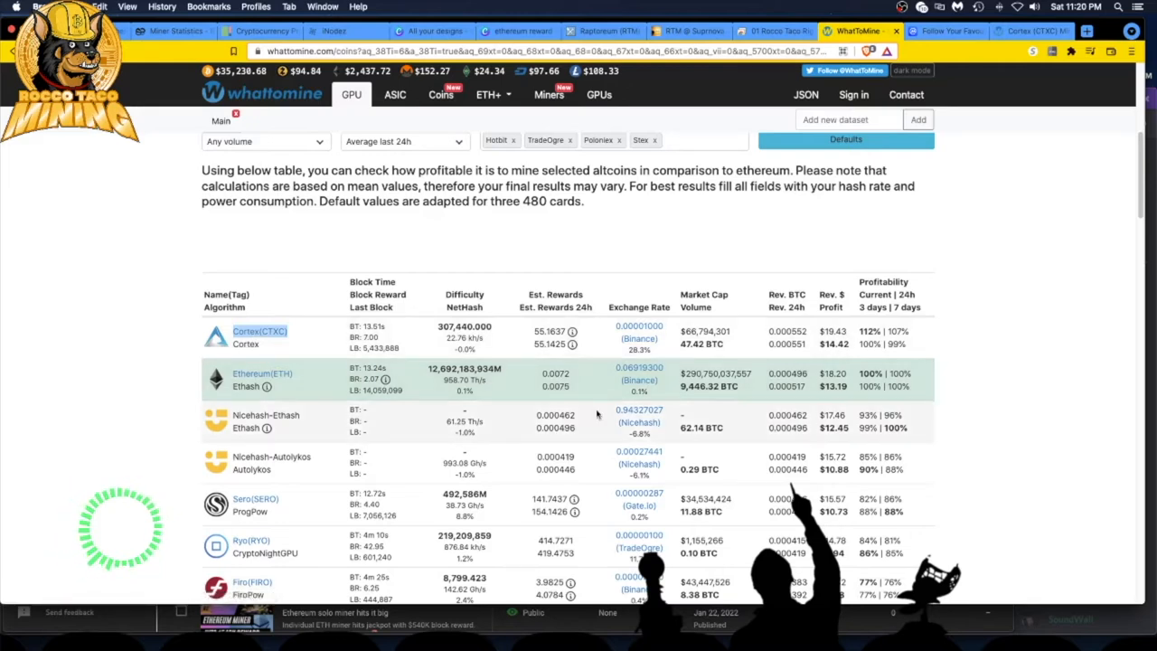
{"action": "mouse_move", "coordinate": [1003, 127]}
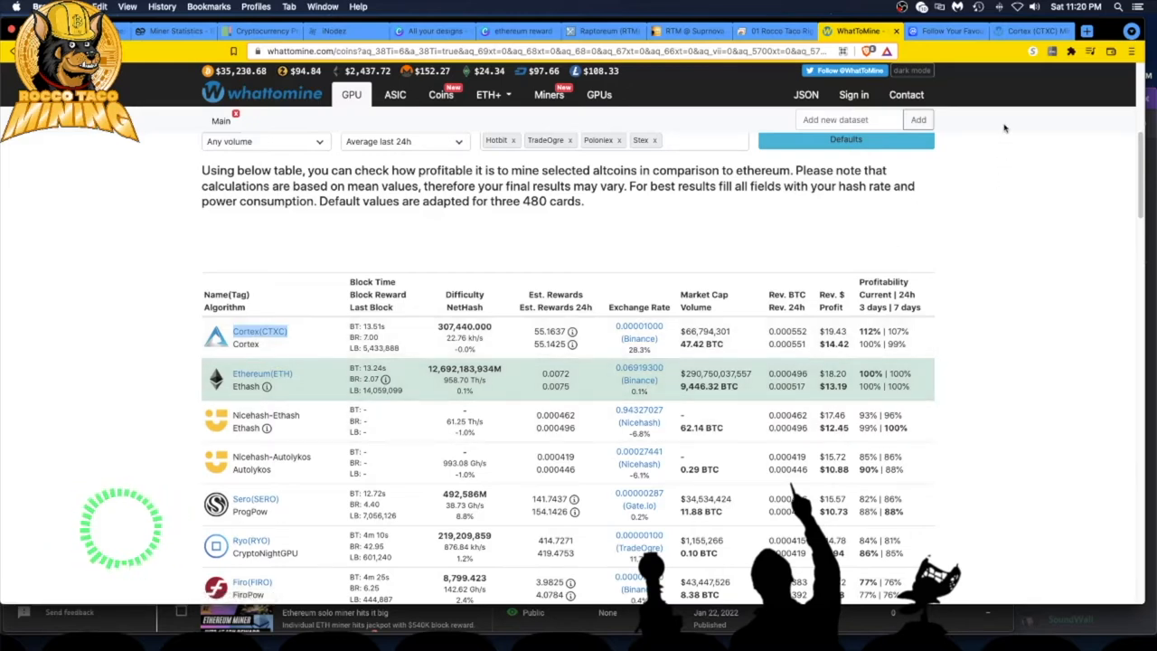
- View My First Watchlist on CoinMarketCap down to the Cortex (CTXC) row at $0.3315
{"action": "left_click", "coordinate": [943, 33]}
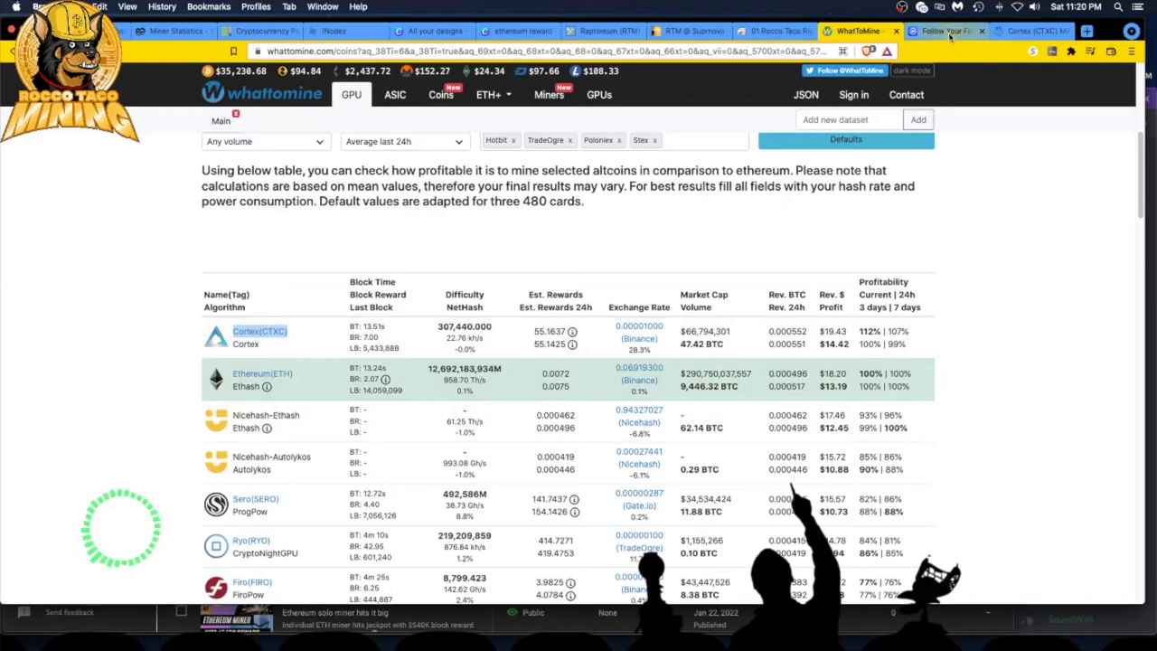
{"action": "mouse_move", "coordinate": [953, 33]}
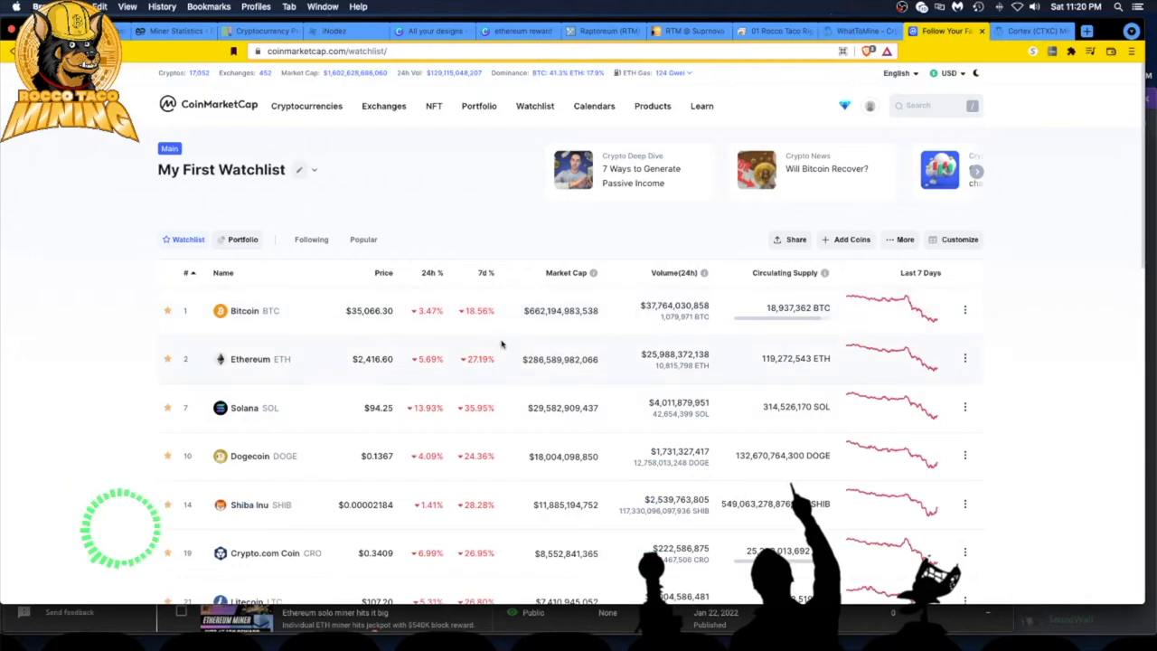
{"action": "scroll", "scroll_direction": "down", "scroll_amount": 3}
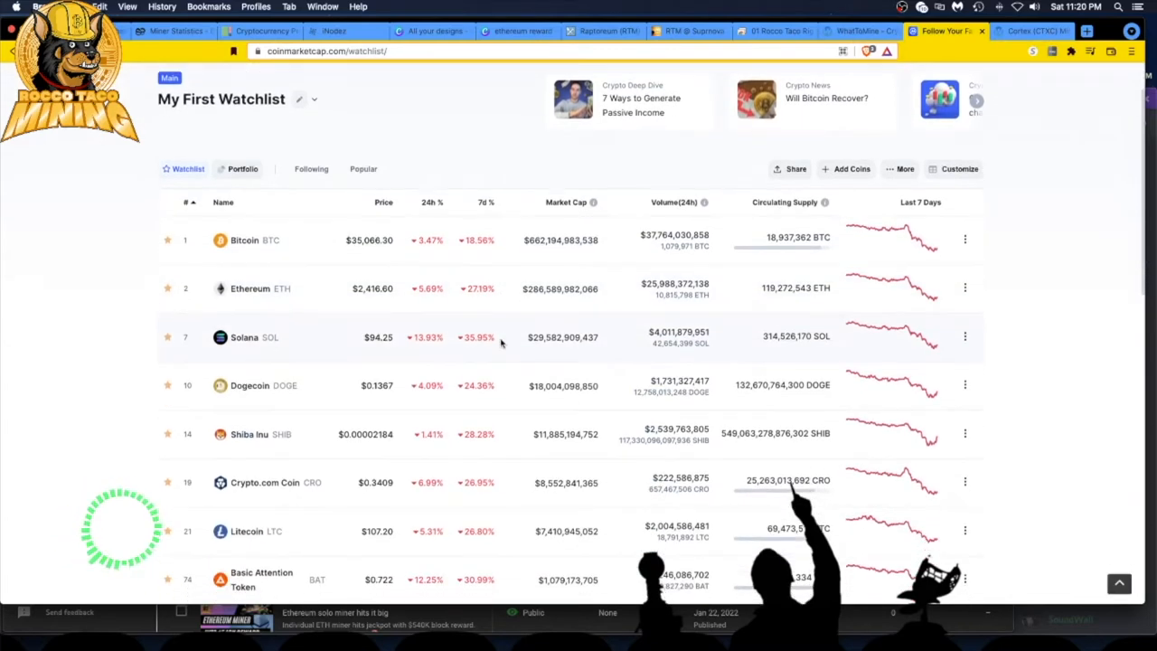
{"action": "scroll", "scroll_direction": "down", "scroll_amount": 3}
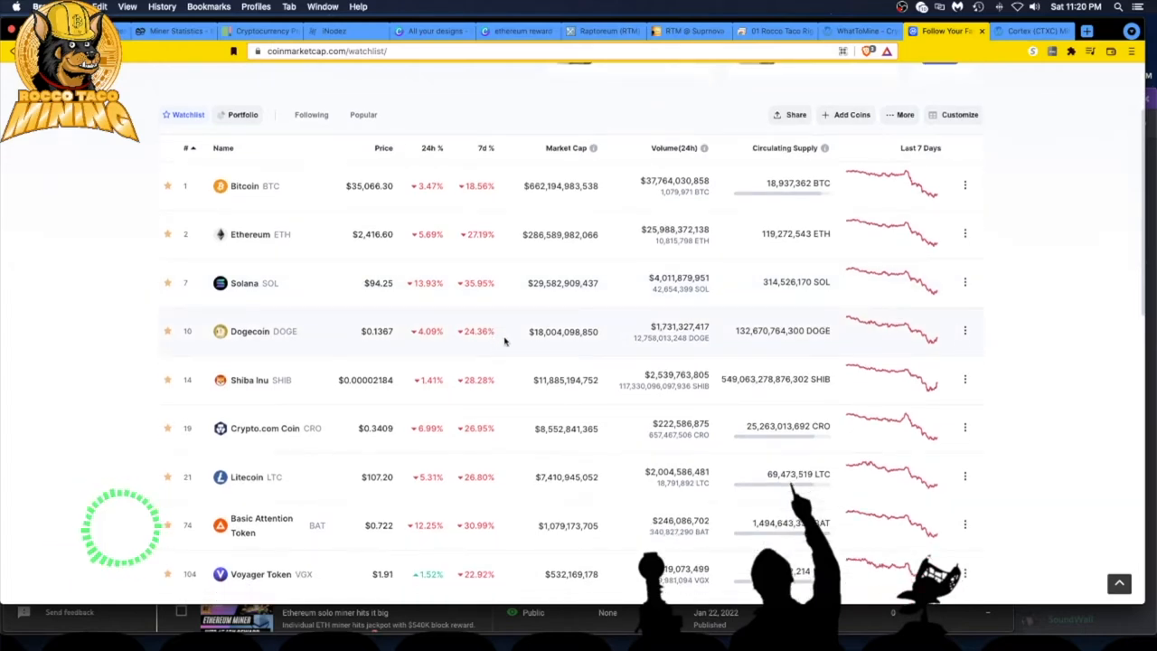
{"action": "scroll", "scroll_direction": "down", "scroll_amount": 3}
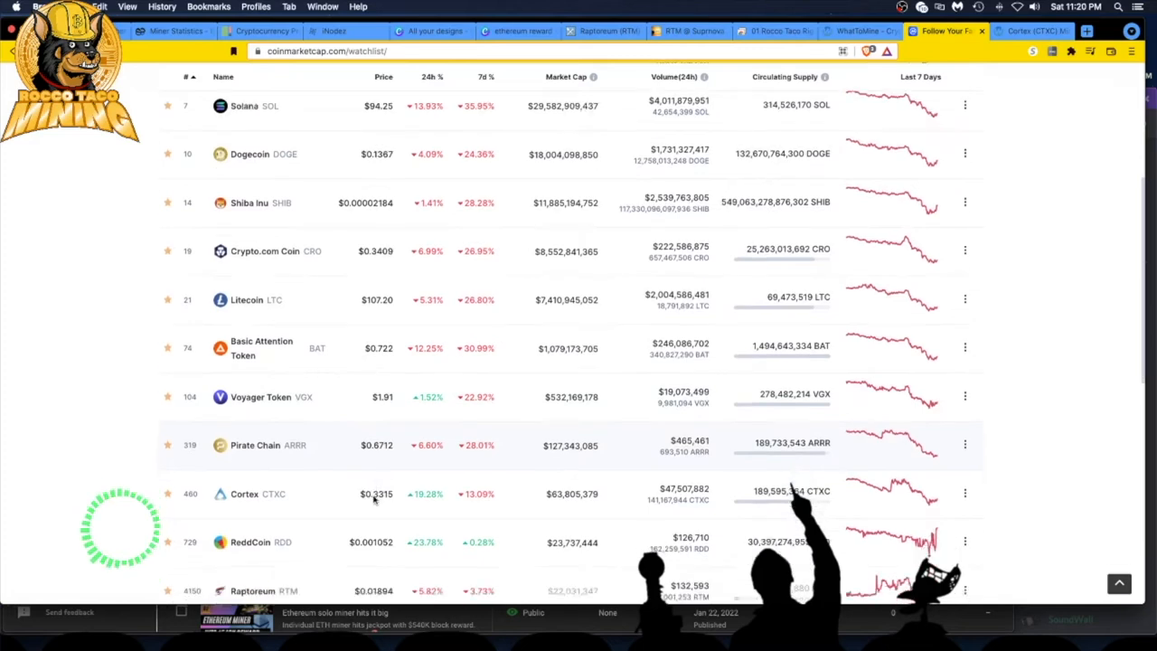
{"action": "scroll", "scroll_direction": "down", "scroll_amount": 3}
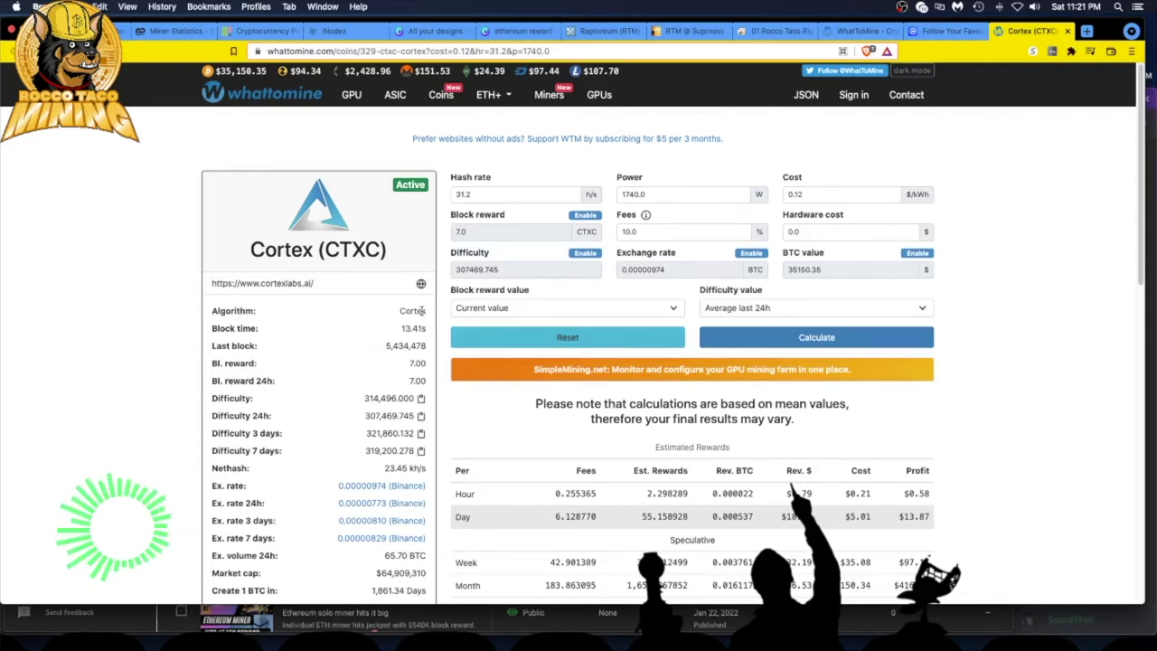
{"action": "mouse_move", "coordinate": [289, 289]}
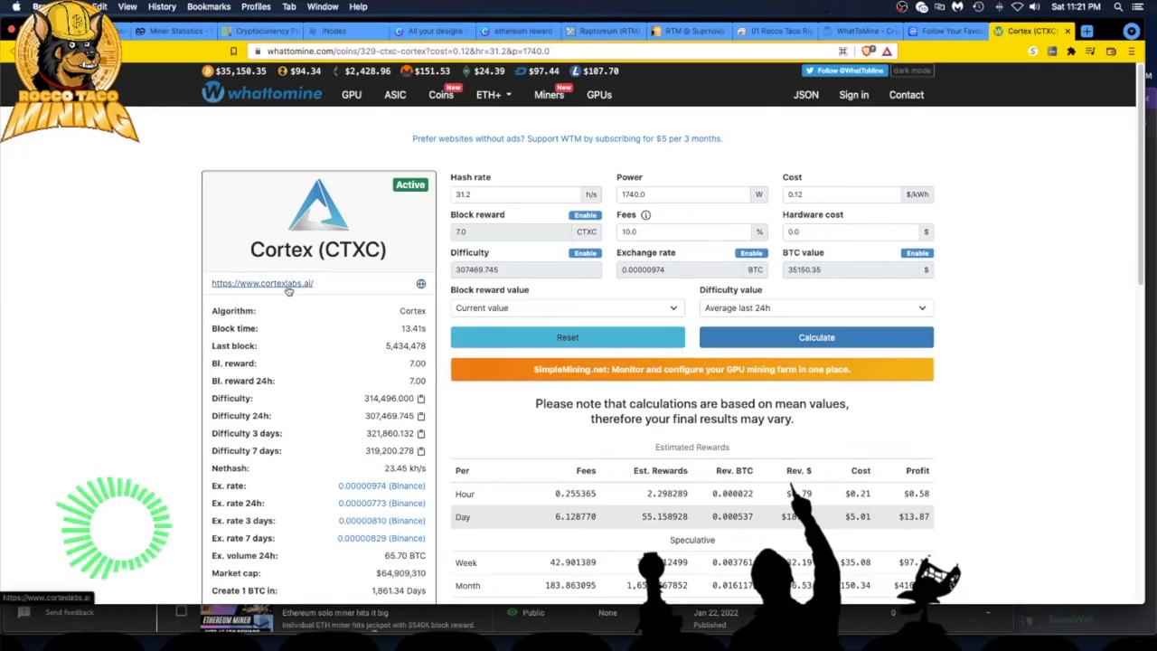
- Go to the official cortexlabs.ai website from WhatToMine's Cortex (CTXC) coin page
{"action": "left_click", "coordinate": [262, 282]}
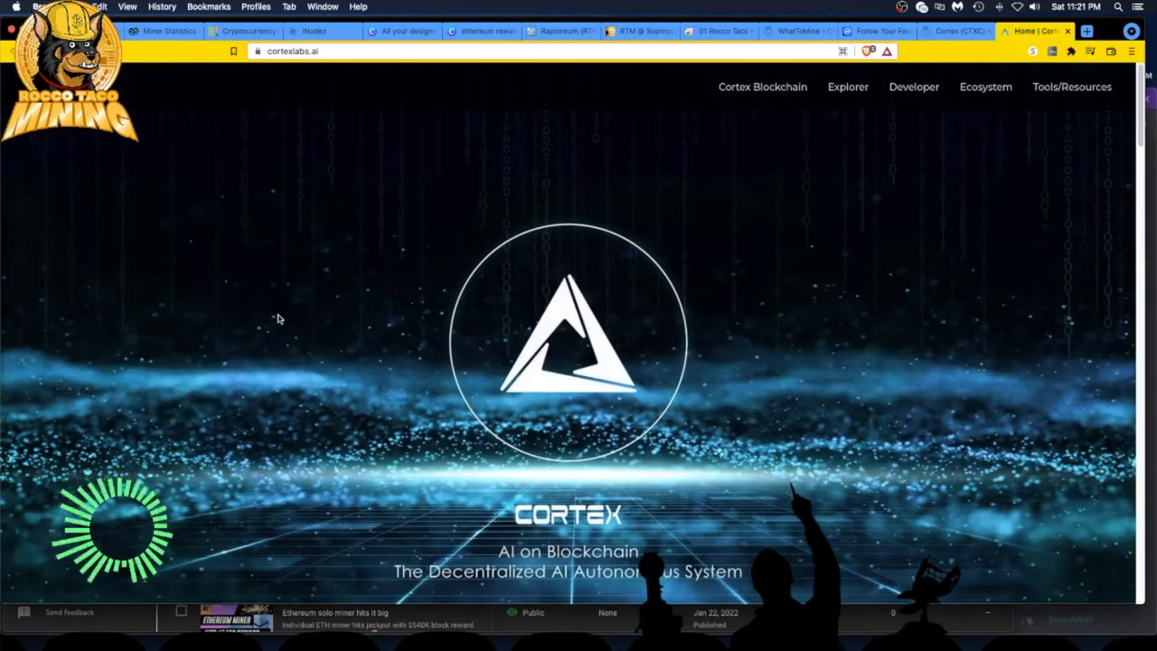
{"action": "mouse_move", "coordinate": [274, 351]}
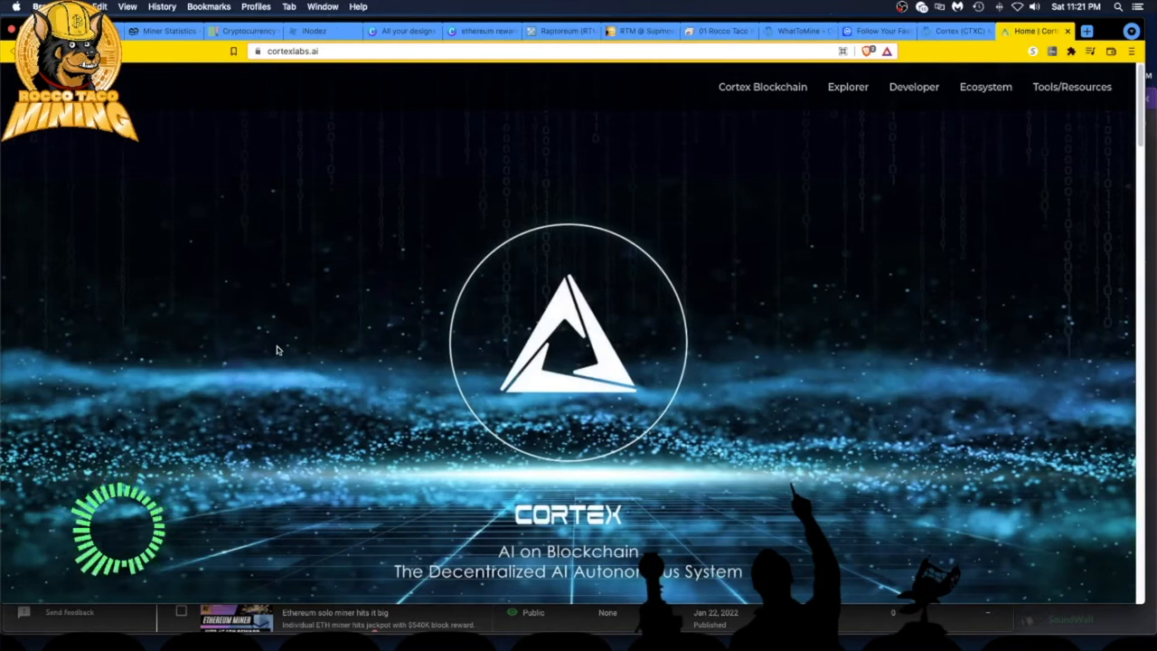
{"action": "mouse_move", "coordinate": [325, 388]}
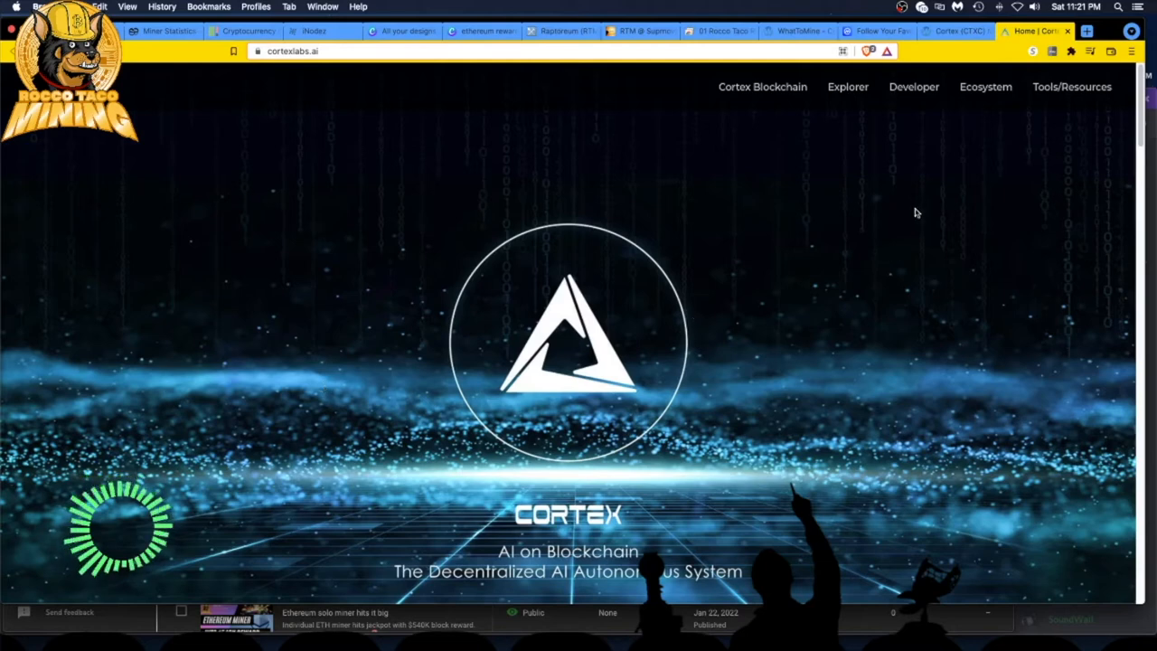
- Return from the Cortex AI on Blockchain homepage to the CoinMarketCap watchlist
{"action": "left_click", "coordinate": [949, 31]}
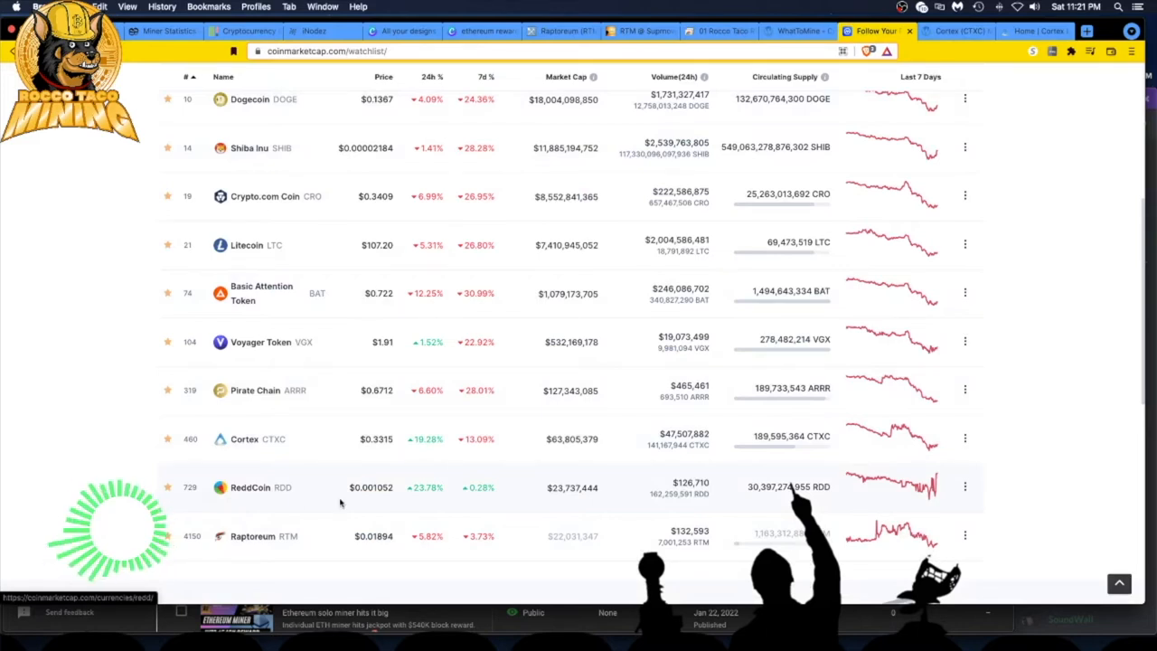
{"action": "mouse_move", "coordinate": [448, 493]}
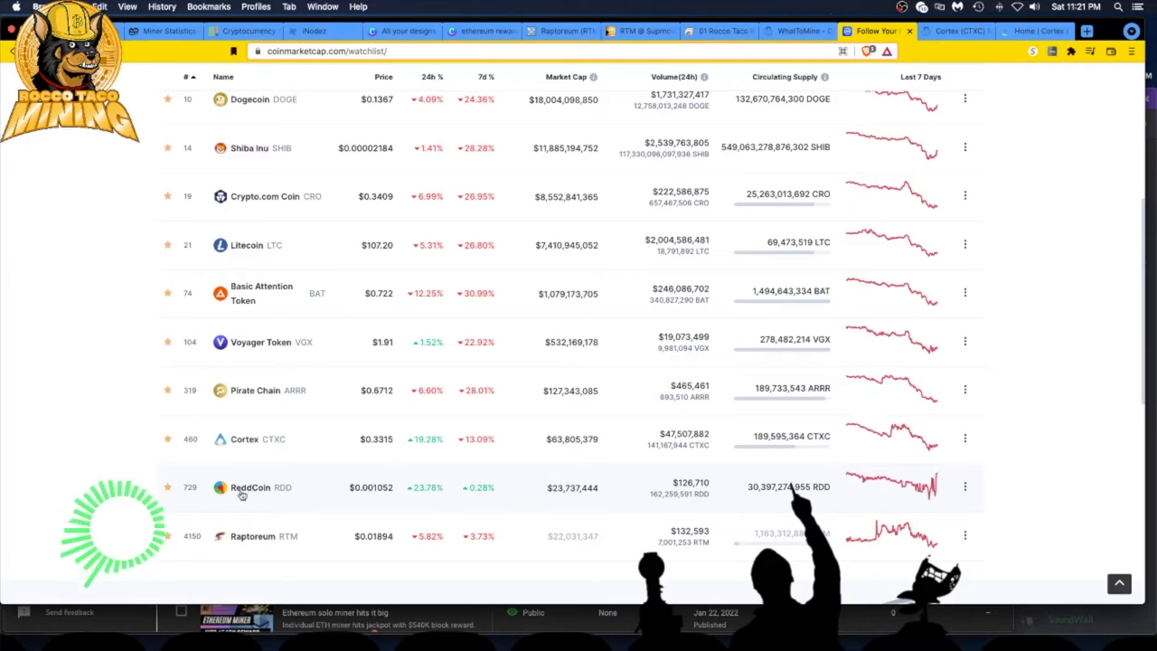
- Go to CoinMarketCap's Cortex (CTXC) coin page from the watchlist
{"action": "left_click", "coordinate": [244, 439]}
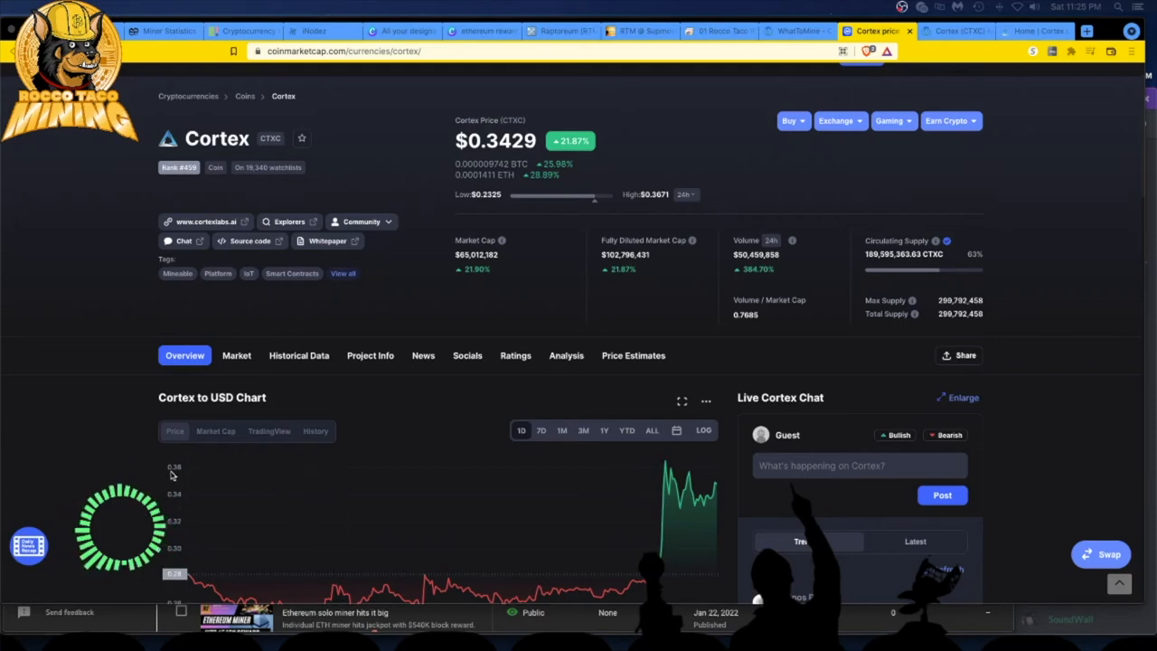
{"action": "mouse_move", "coordinate": [331, 387]}
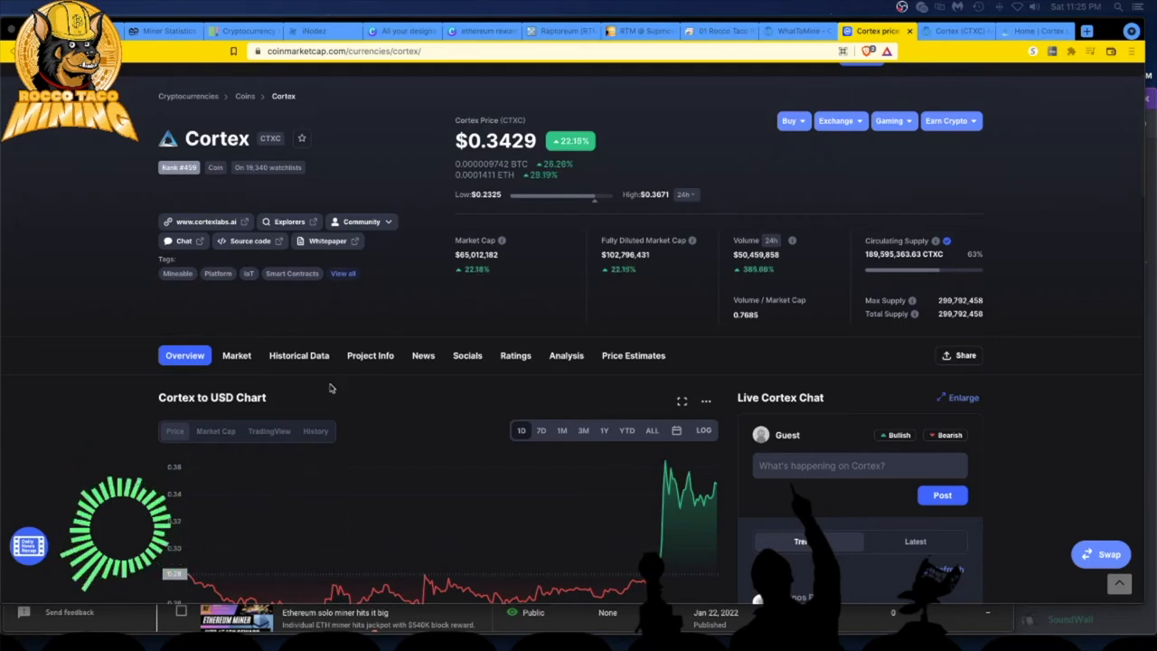
{"action": "scroll", "scroll_direction": "down", "scroll_amount": 3}
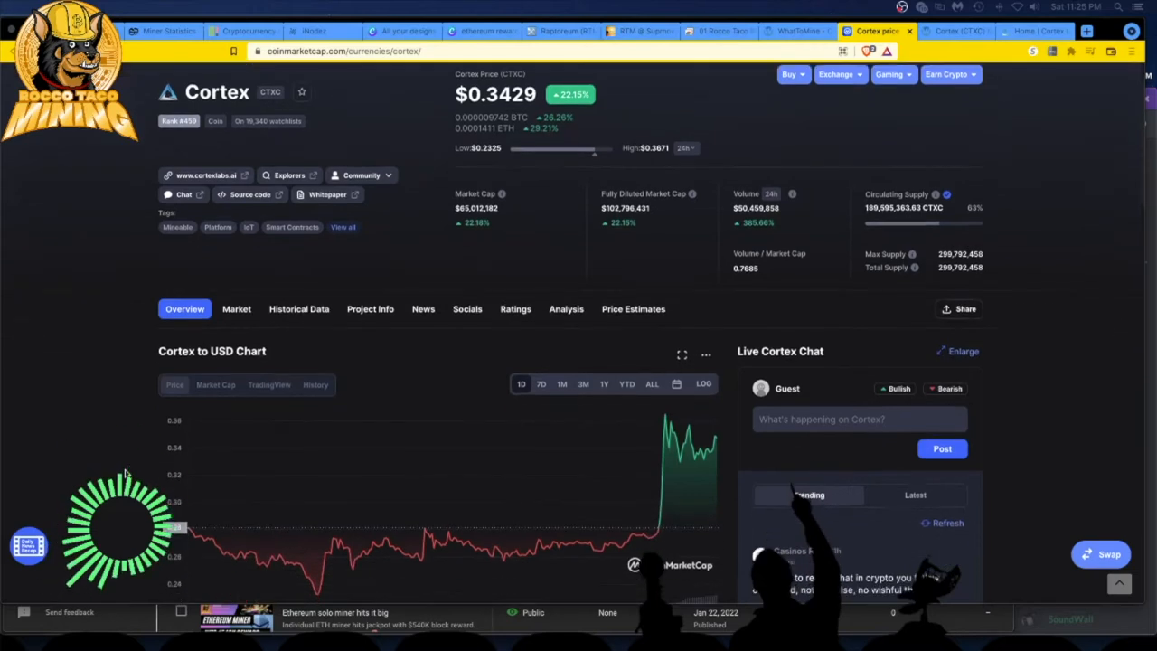
{"action": "scroll", "scroll_direction": "down", "scroll_amount": 3}
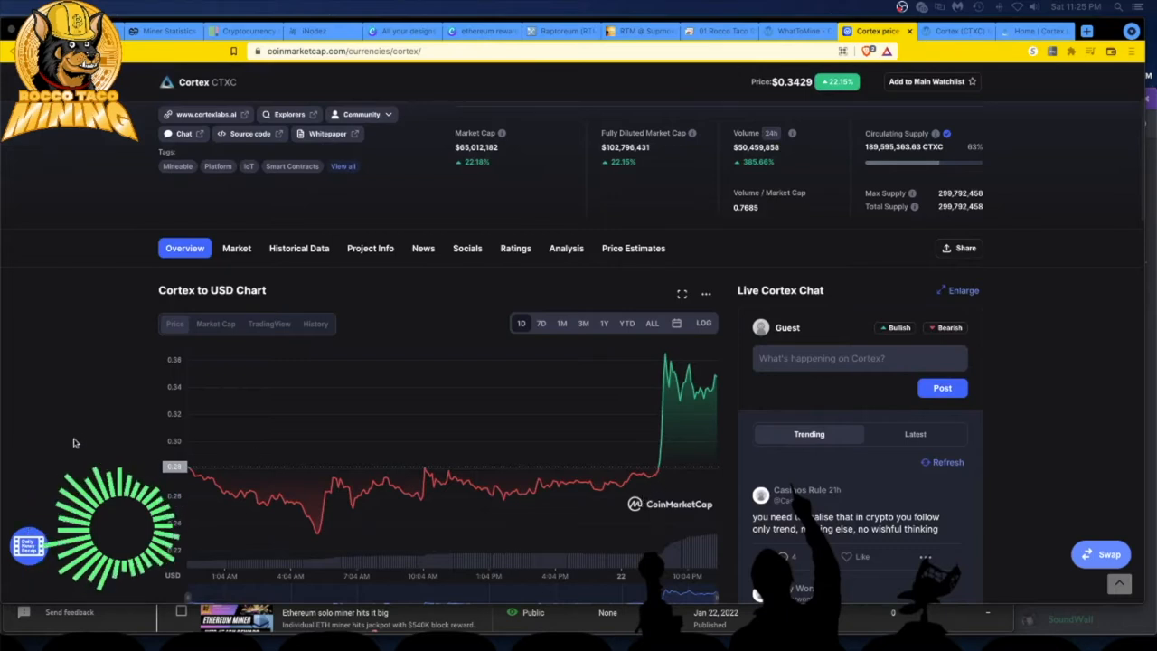
{"action": "mouse_move", "coordinate": [653, 474]}
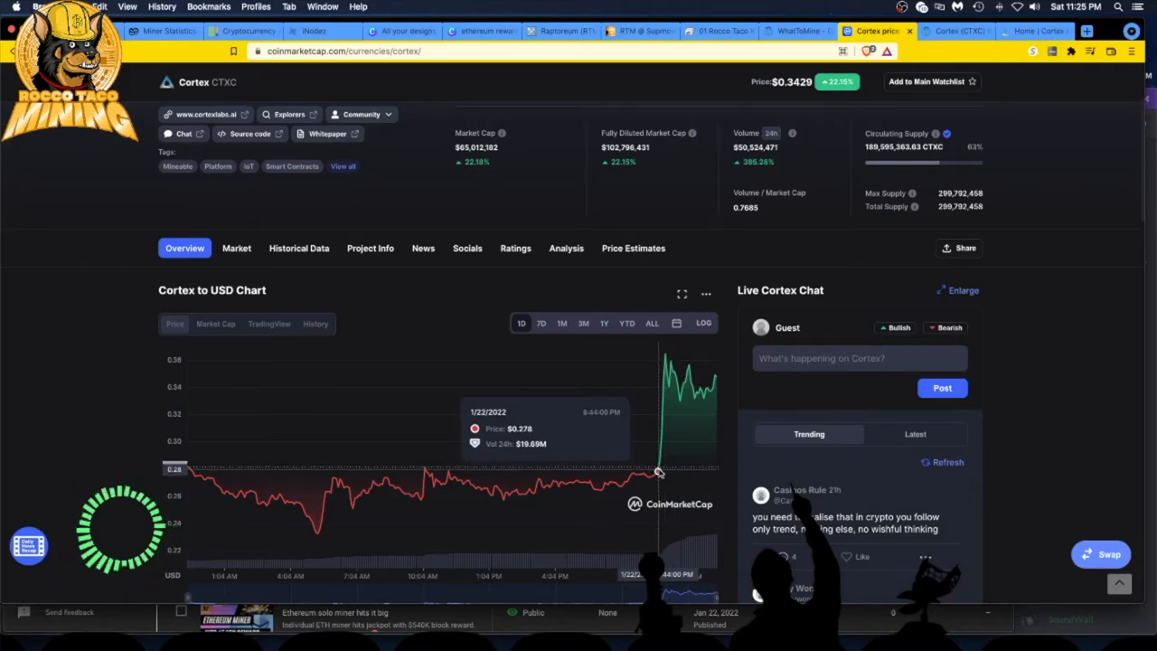
{"action": "mouse_move", "coordinate": [665, 484]}
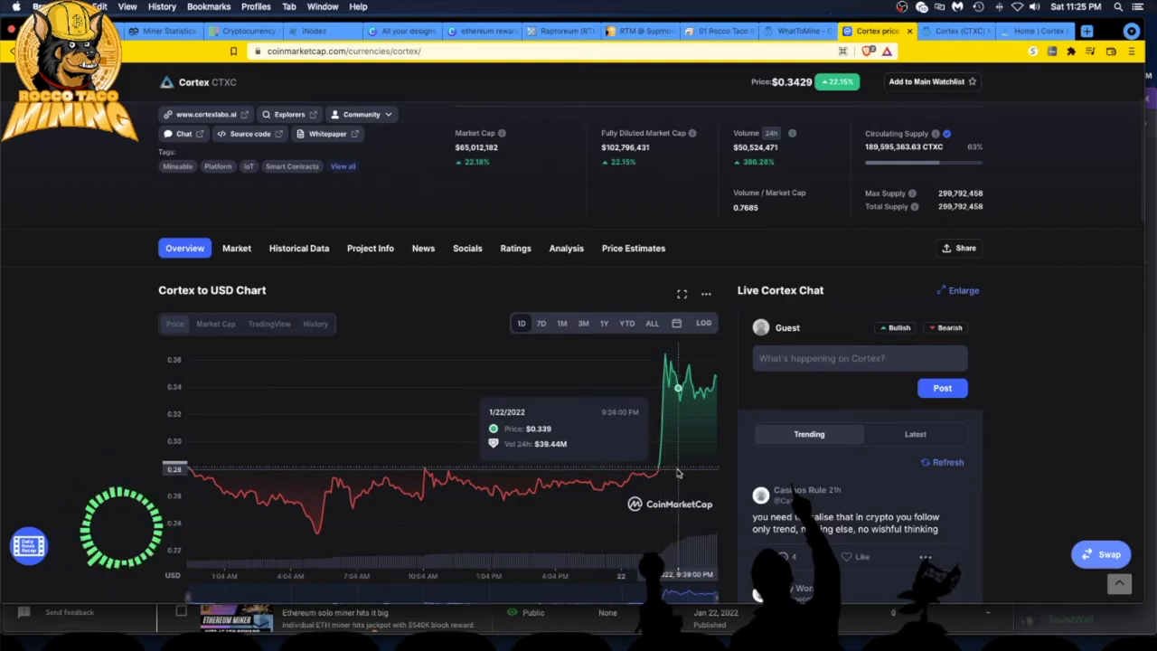
{"action": "mouse_move", "coordinate": [685, 474]}
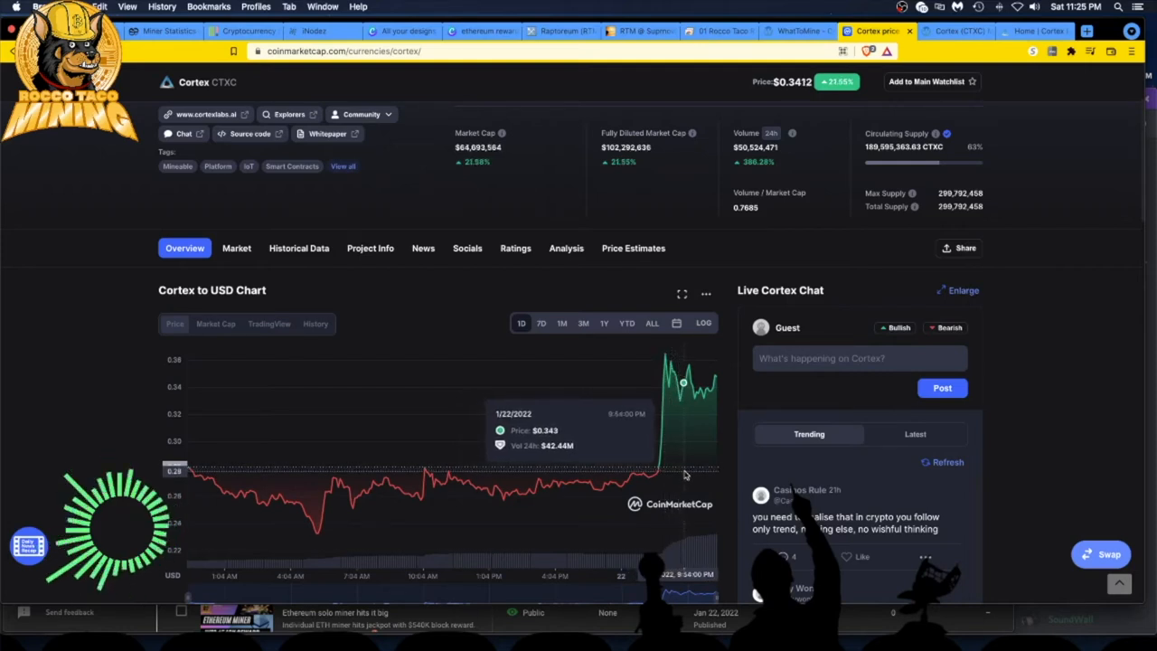
{"action": "mouse_move", "coordinate": [694, 475]}
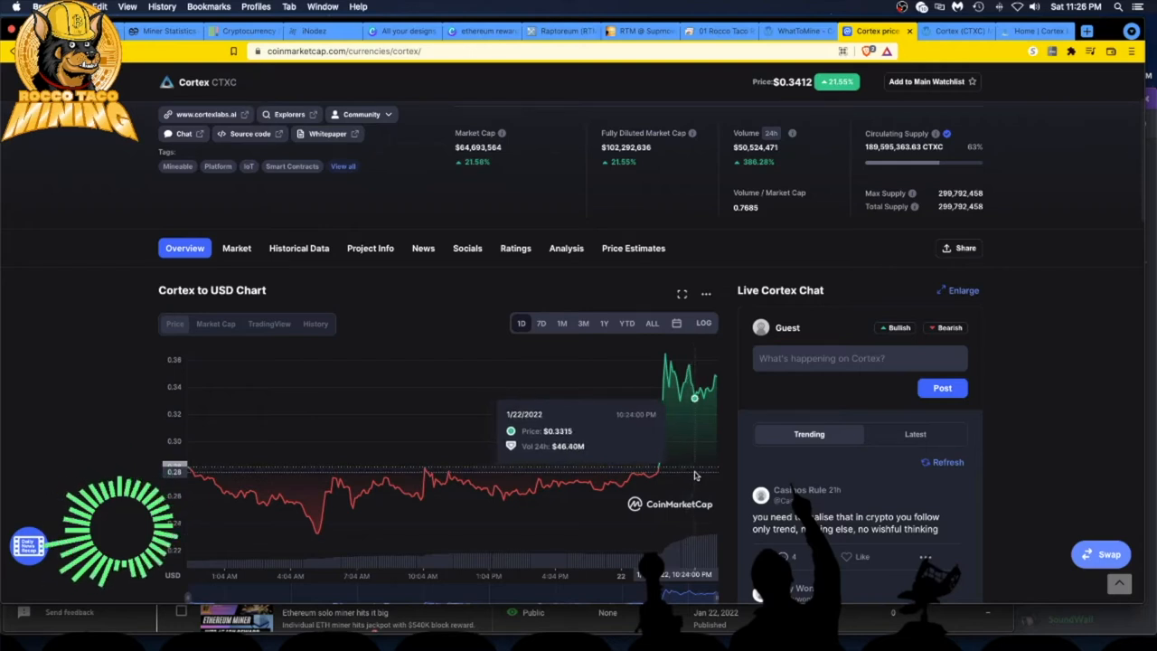
{"action": "mouse_move", "coordinate": [716, 475]}
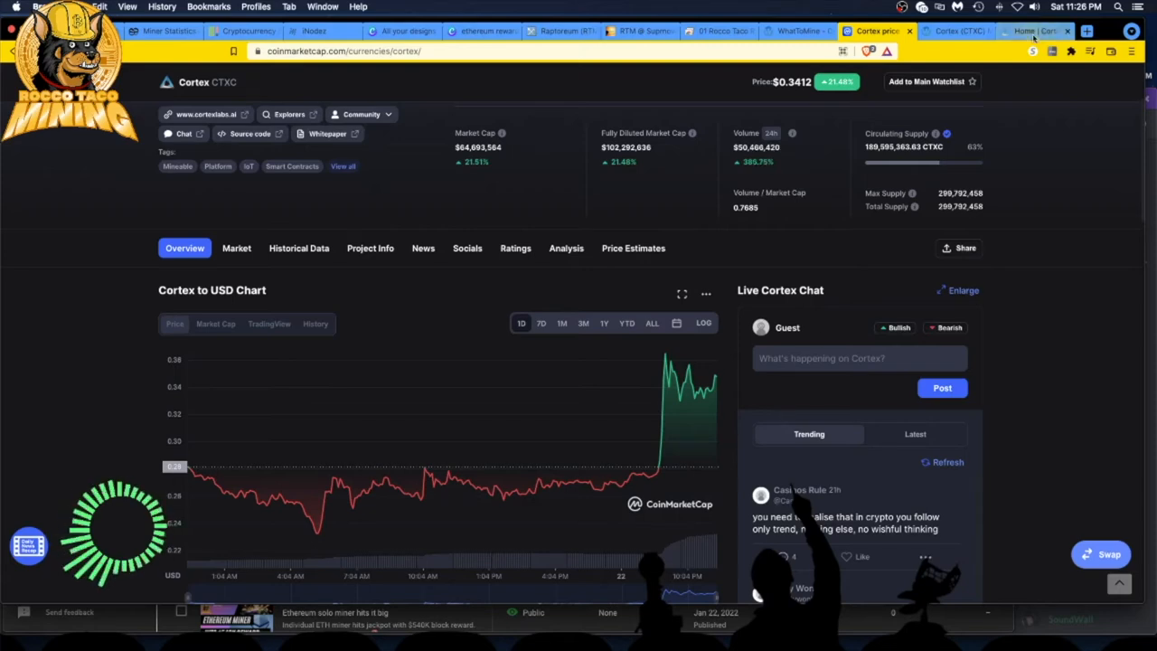
- Browse down the cortexlabs.ai AI on Blockchain homepage
{"action": "left_click", "coordinate": [1034, 35]}
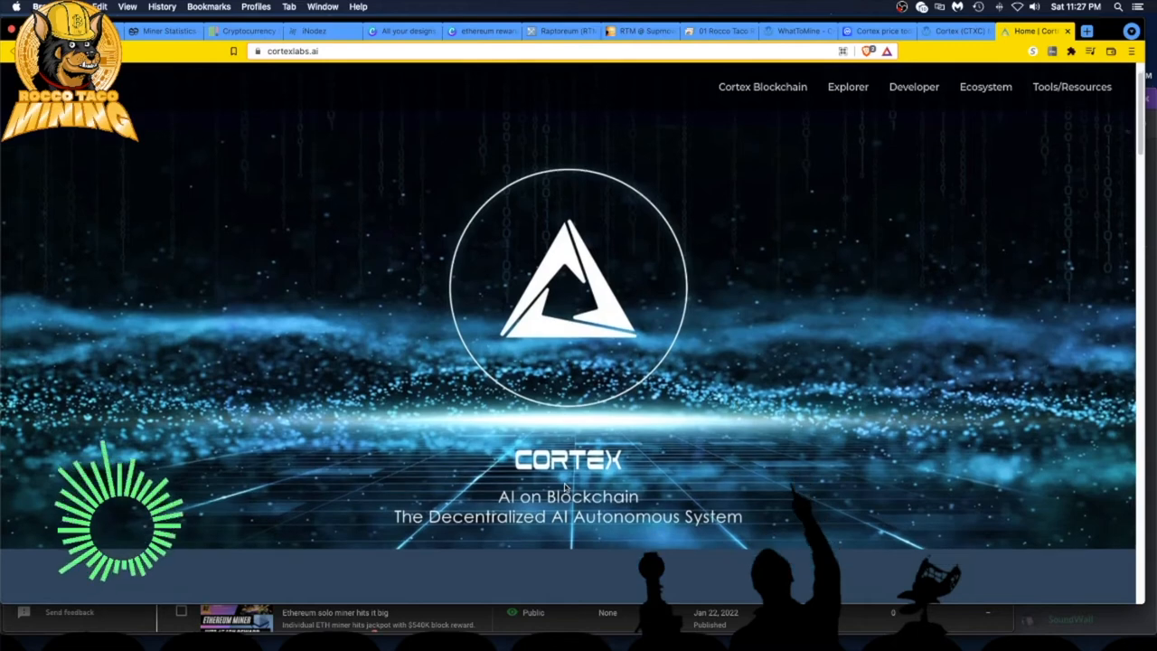
{"action": "mouse_move", "coordinate": [394, 527]}
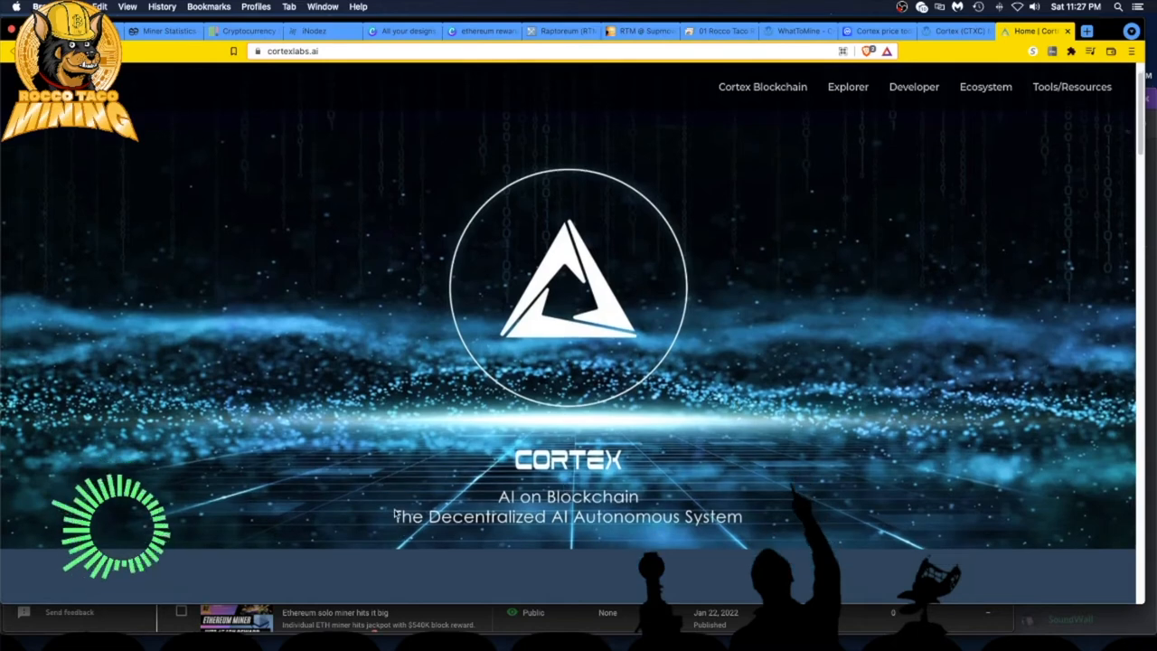
{"action": "scroll", "scroll_direction": "down", "scroll_amount": 3}
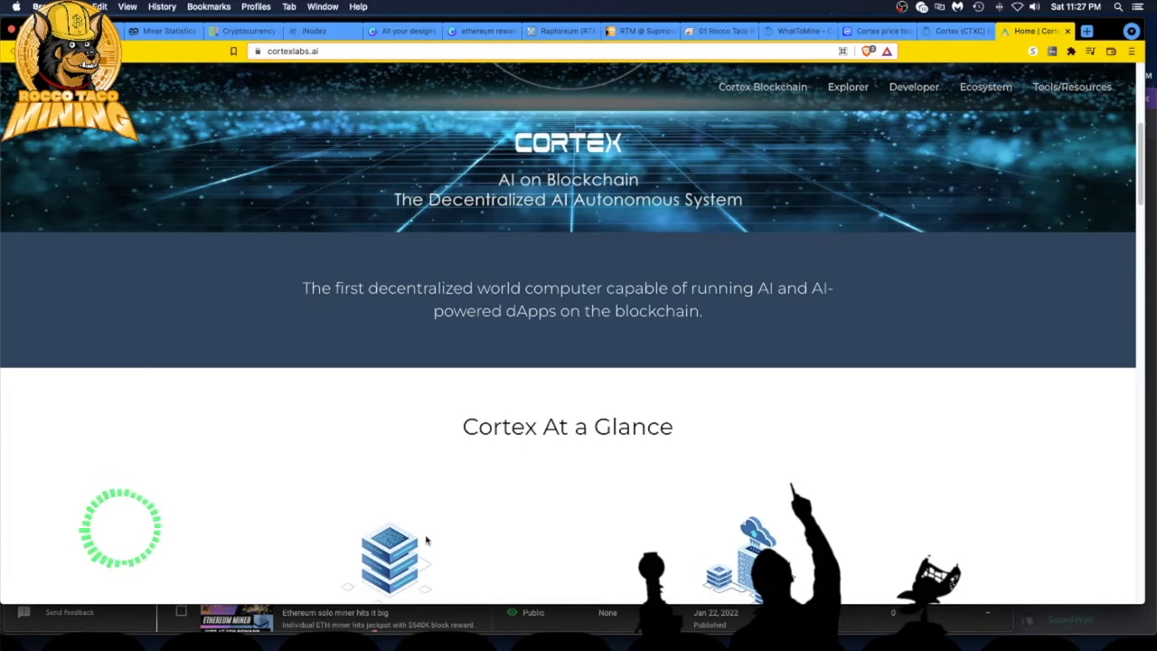
{"action": "scroll", "scroll_direction": "down", "scroll_amount": 3}
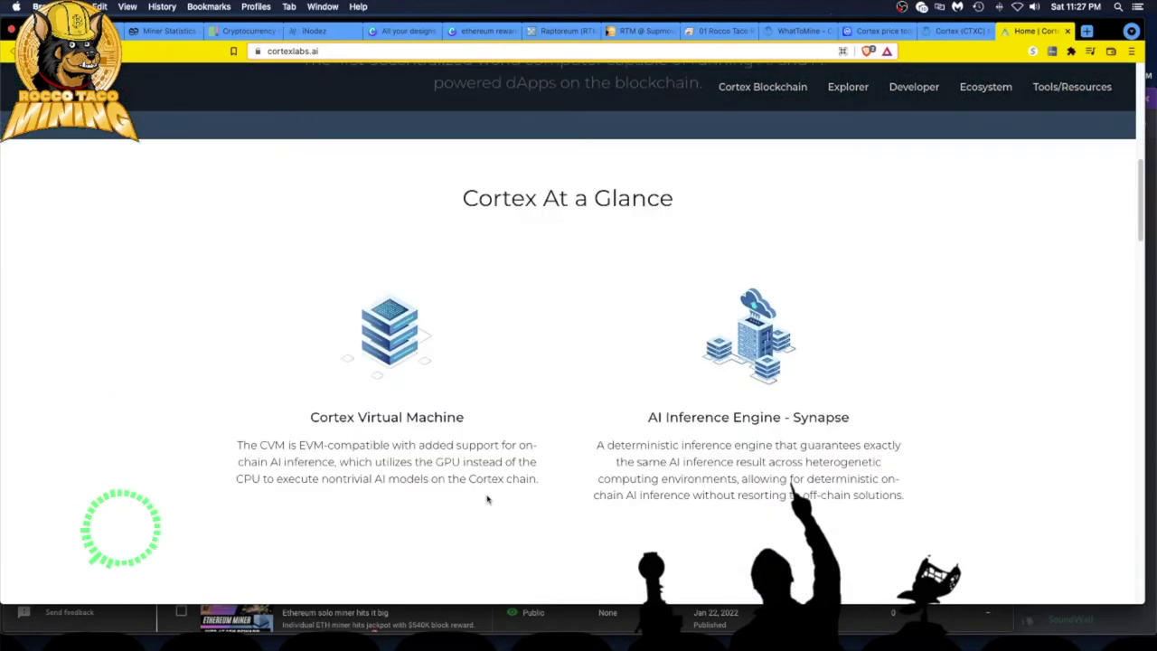
{"action": "scroll", "scroll_direction": "down", "scroll_amount": 3}
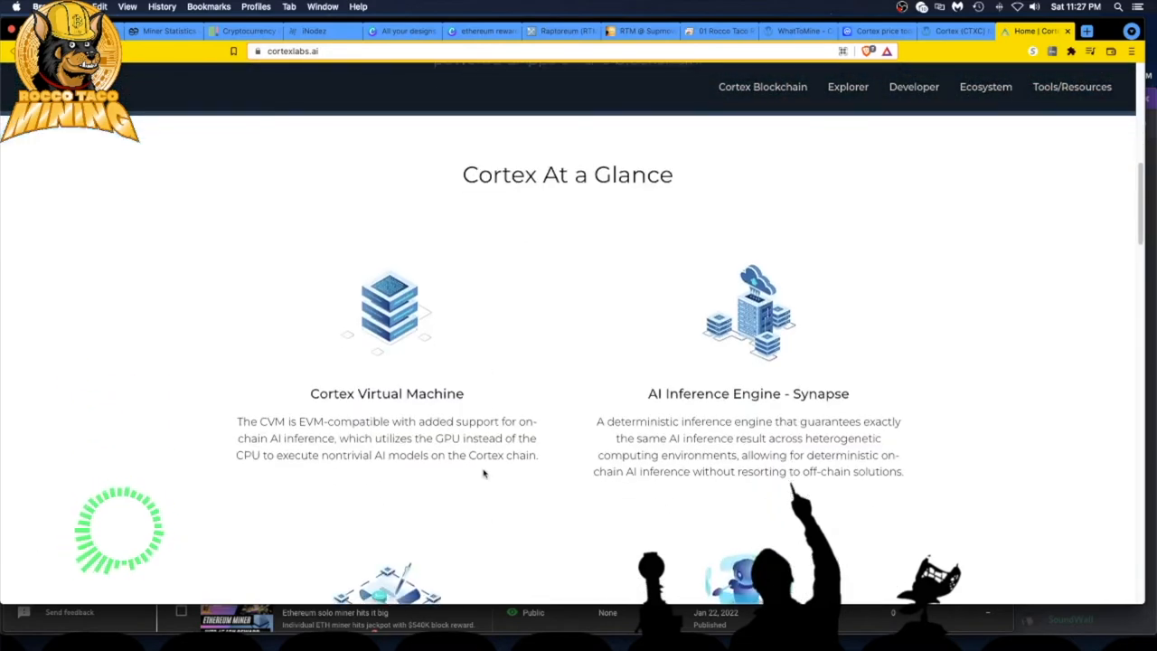
{"action": "scroll", "scroll_direction": "down", "scroll_amount": 3}
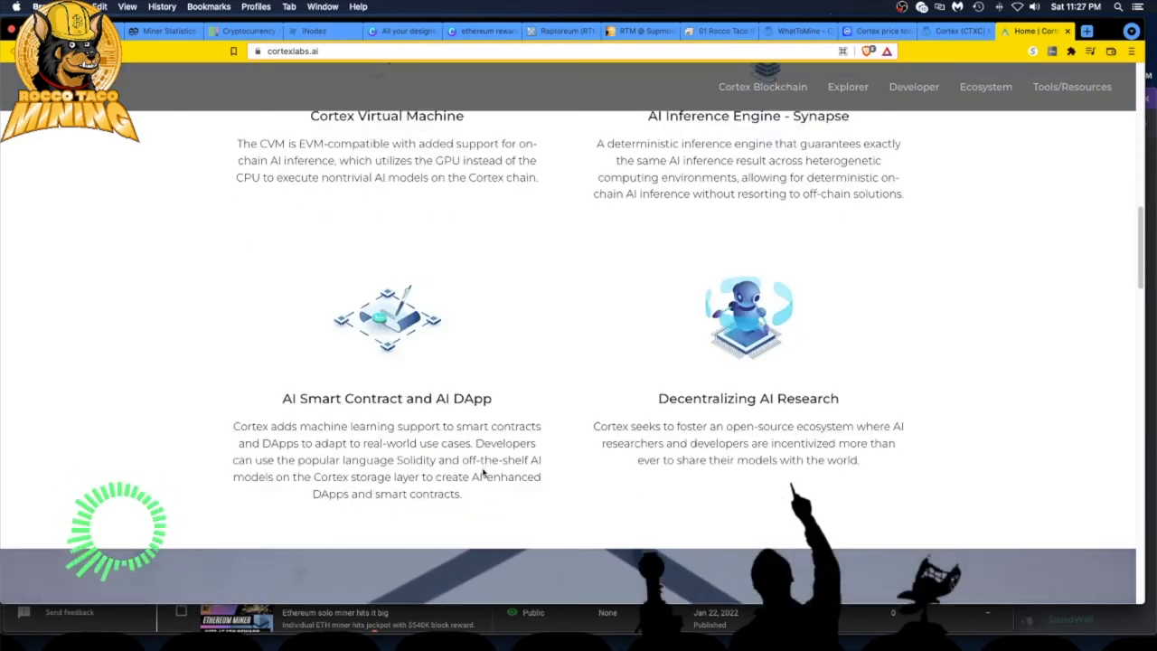
{"action": "scroll", "scroll_direction": "down", "scroll_amount": 3}
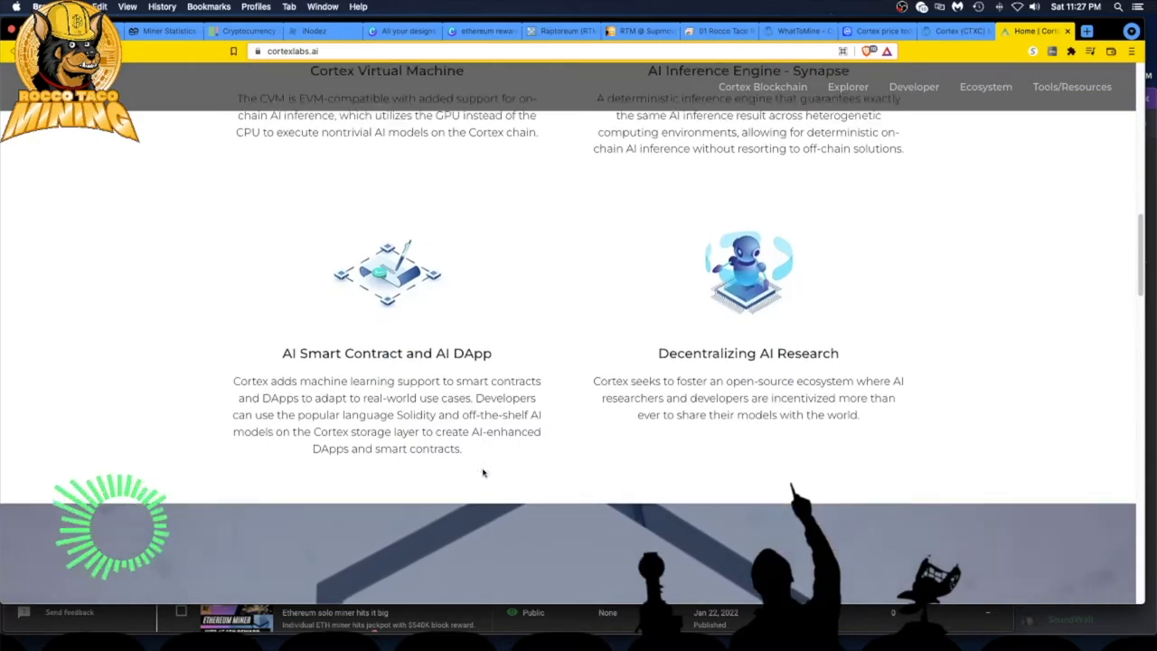
{"action": "scroll", "scroll_direction": "down", "scroll_amount": 3}
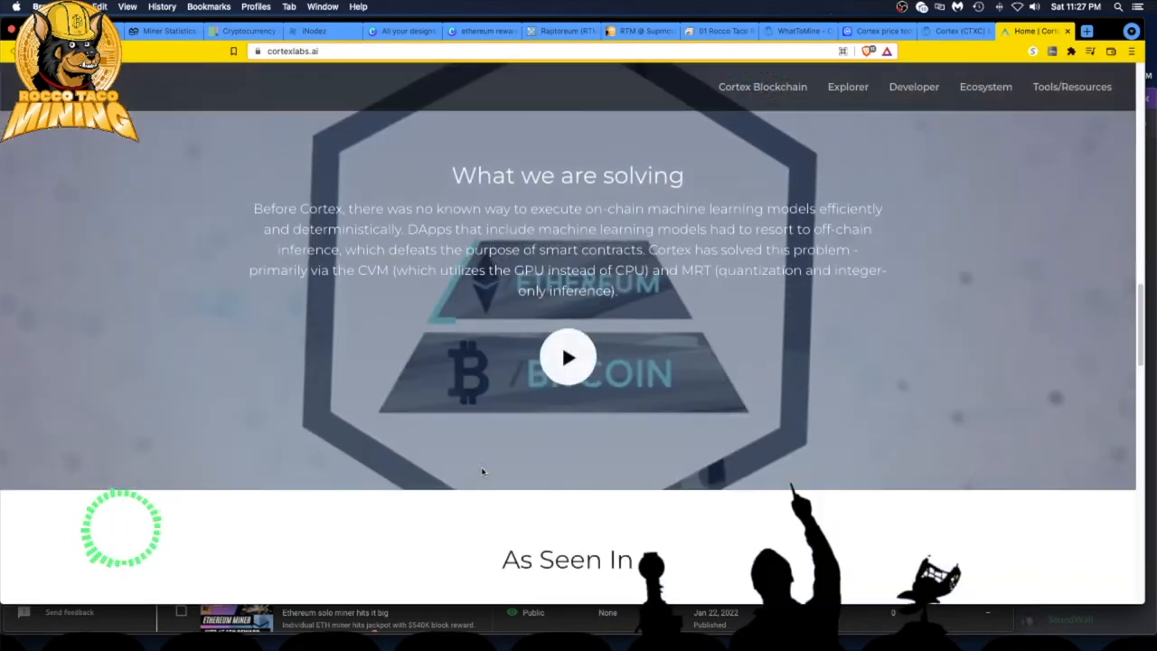
{"action": "scroll", "scroll_direction": "down", "scroll_amount": 3}
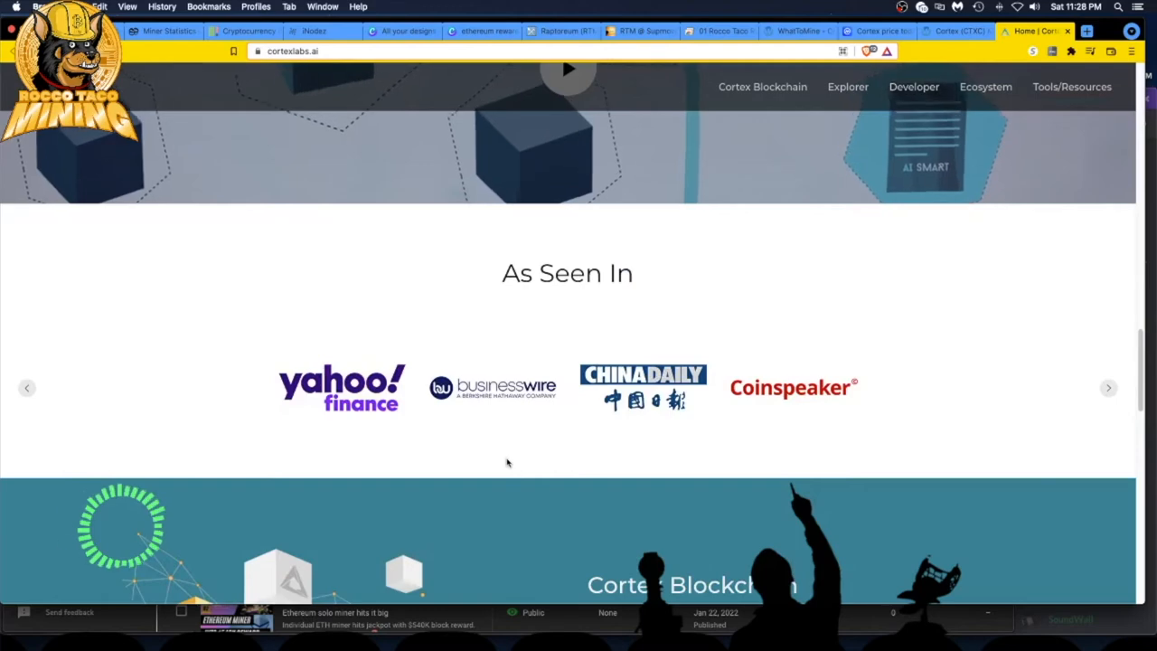
{"action": "scroll", "scroll_direction": "down", "scroll_amount": 3}
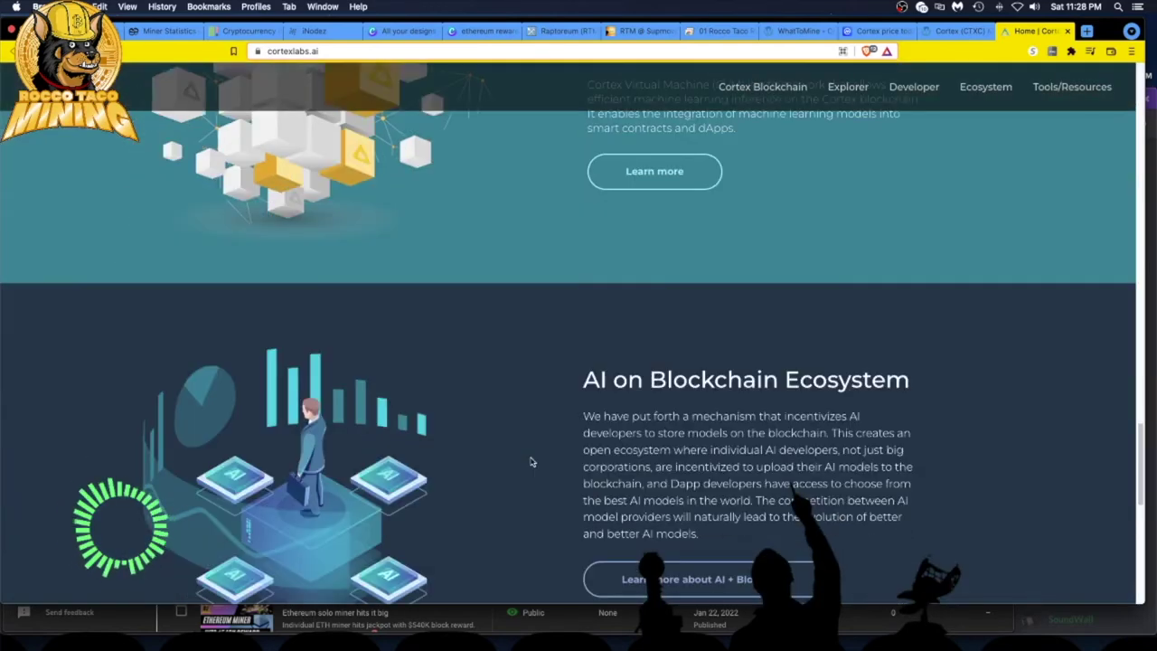
- Reach the Cortex Wallets page via Ecosystem, showing iOS, Android, Google Play and Chrome downloads
{"action": "left_click", "coordinate": [985, 87]}
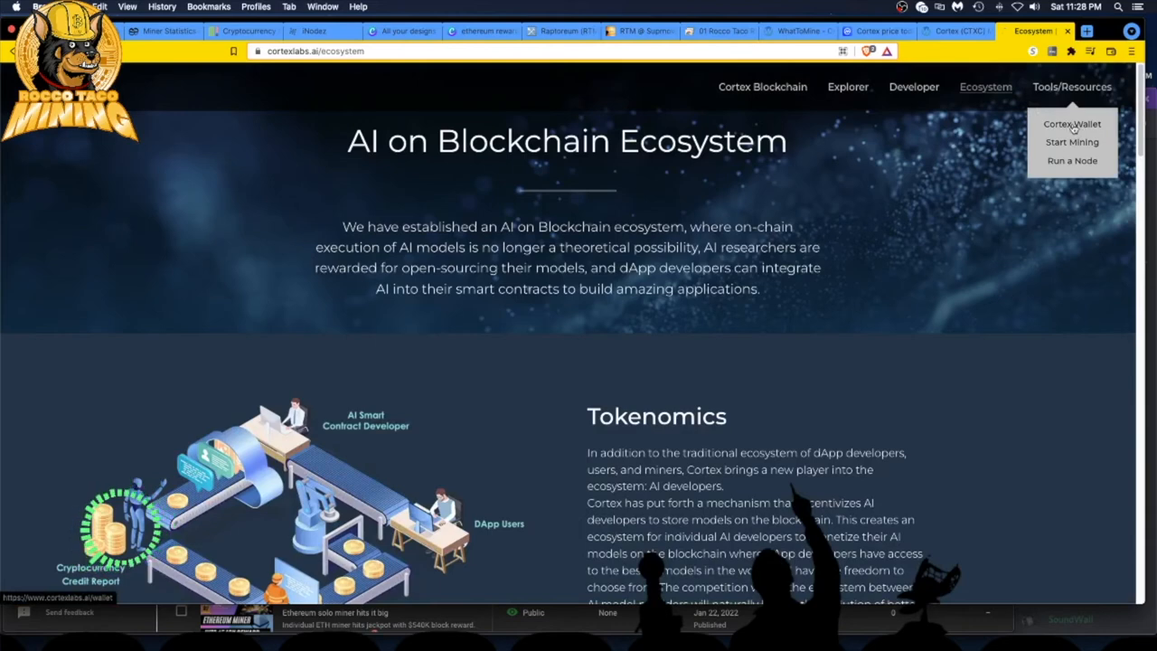
{"action": "left_click", "coordinate": [1073, 123]}
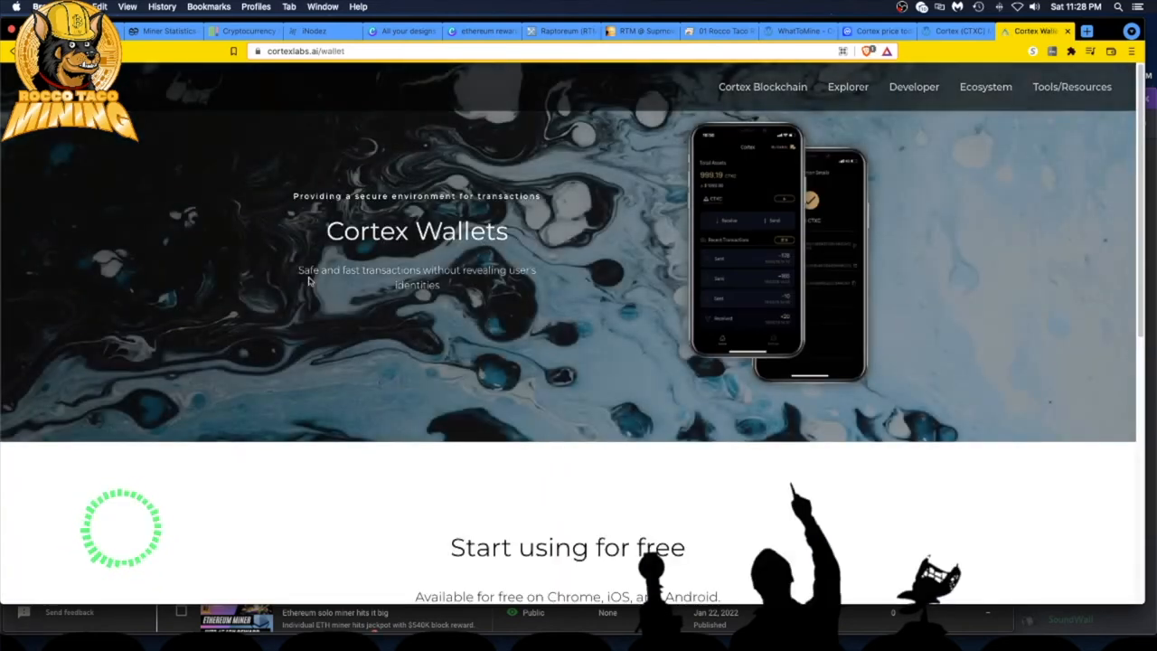
{"action": "scroll", "scroll_direction": "down", "scroll_amount": 3}
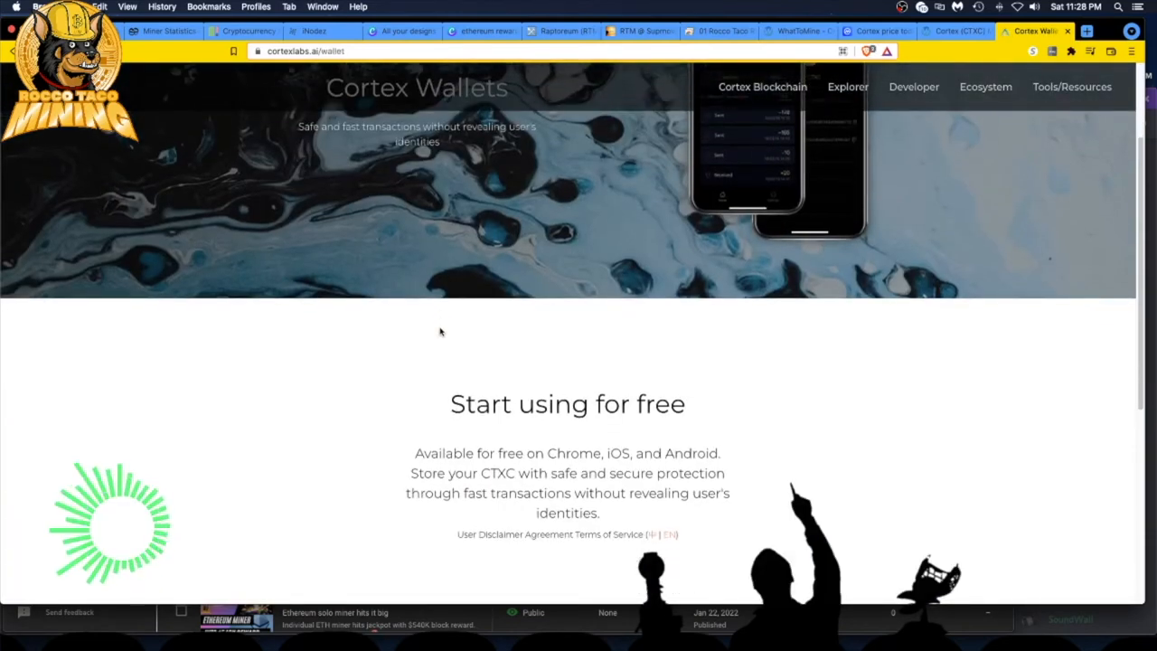
{"action": "scroll", "scroll_direction": "down", "scroll_amount": 3}
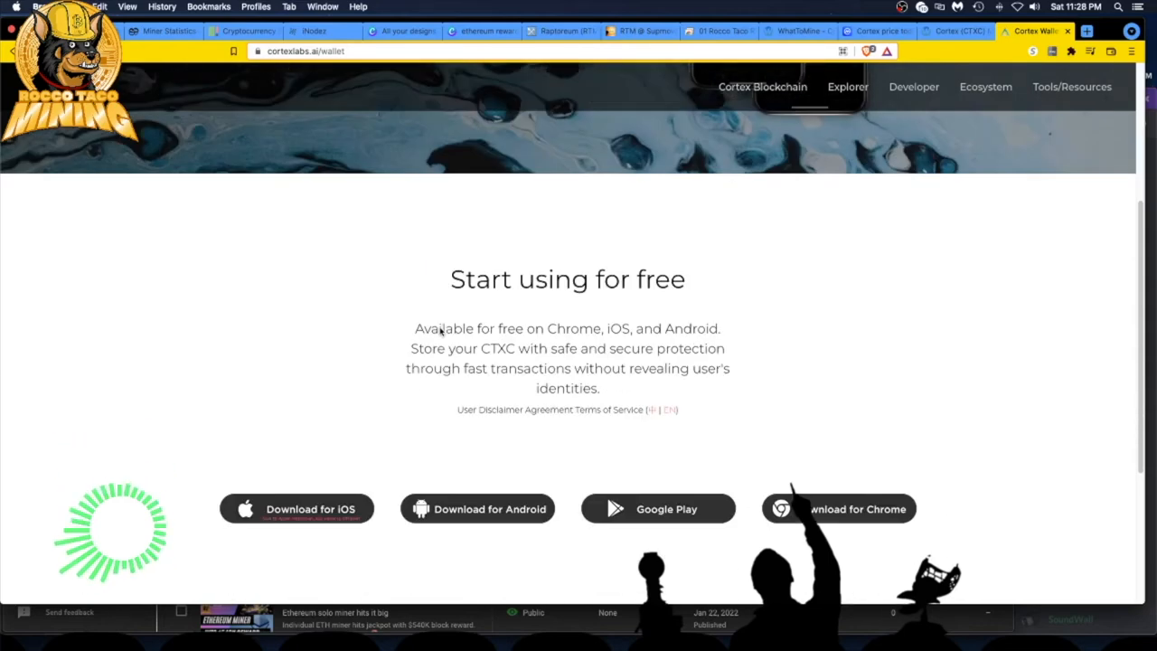
{"action": "scroll", "scroll_direction": "down", "scroll_amount": 3}
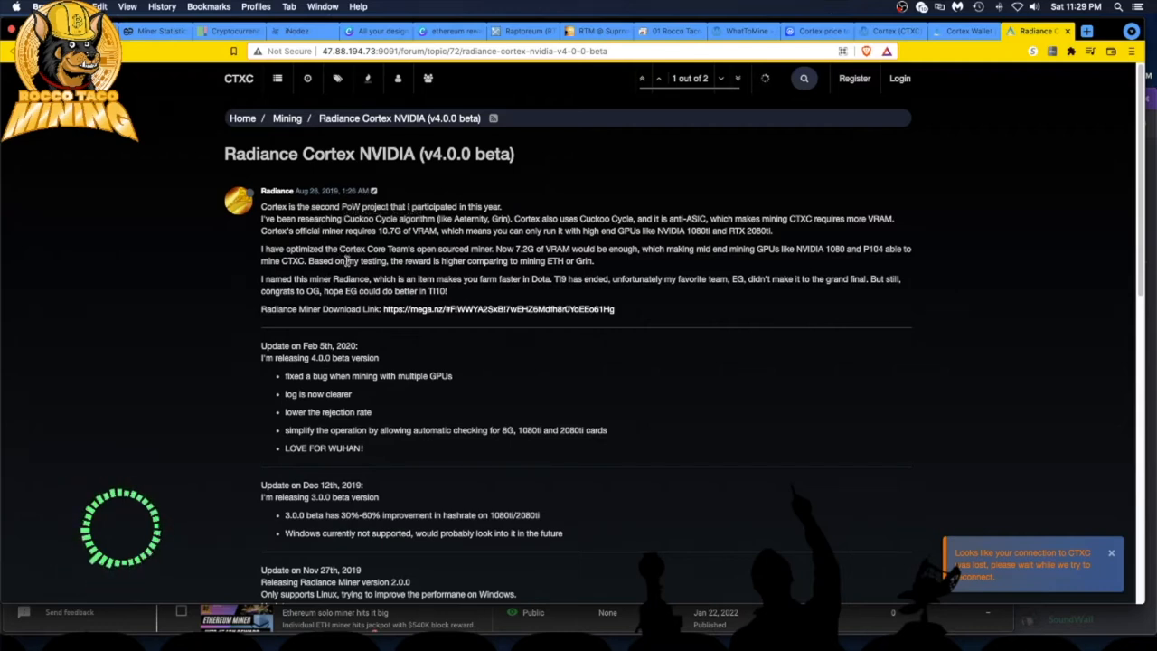
{"action": "mouse_move", "coordinate": [387, 314]}
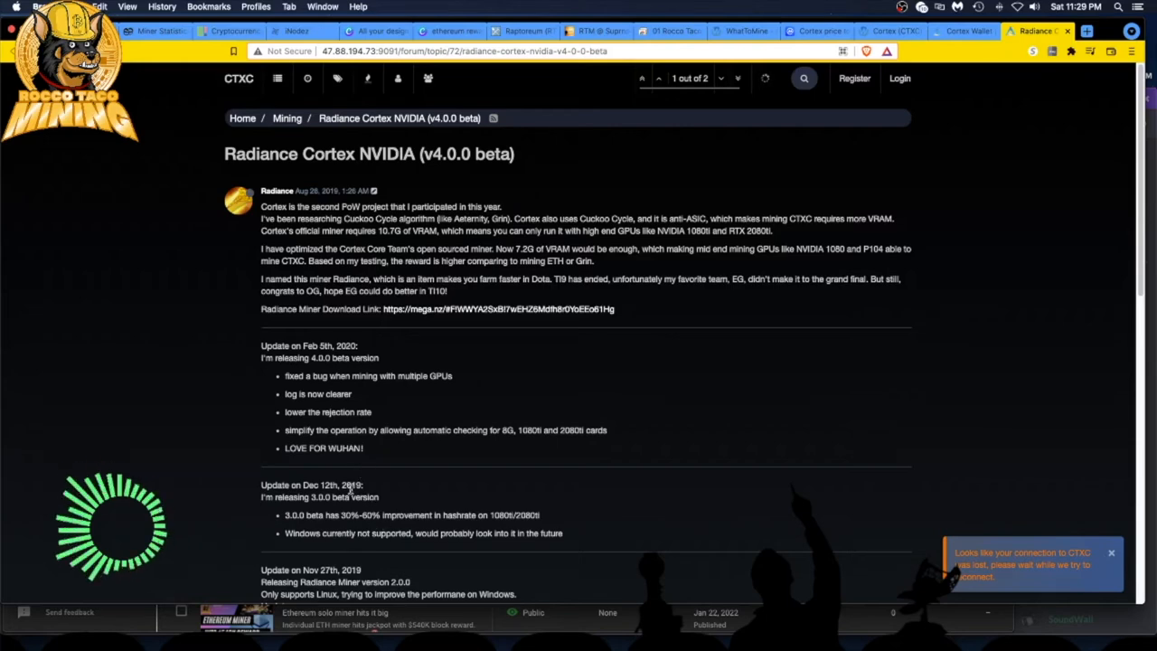
- Review the Radiance Cortex NVIDIA v4.0.0 beta thread updates and return to its download link
{"action": "scroll", "scroll_direction": "down", "scroll_amount": 3}
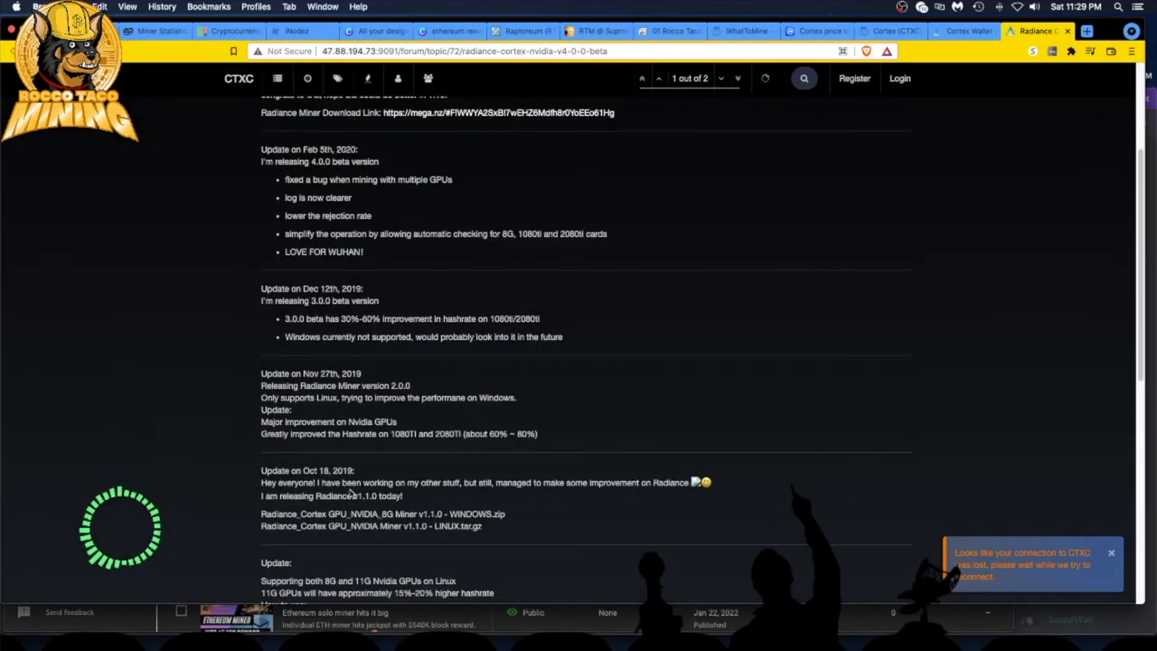
{"action": "left_click", "coordinate": [739, 78]}
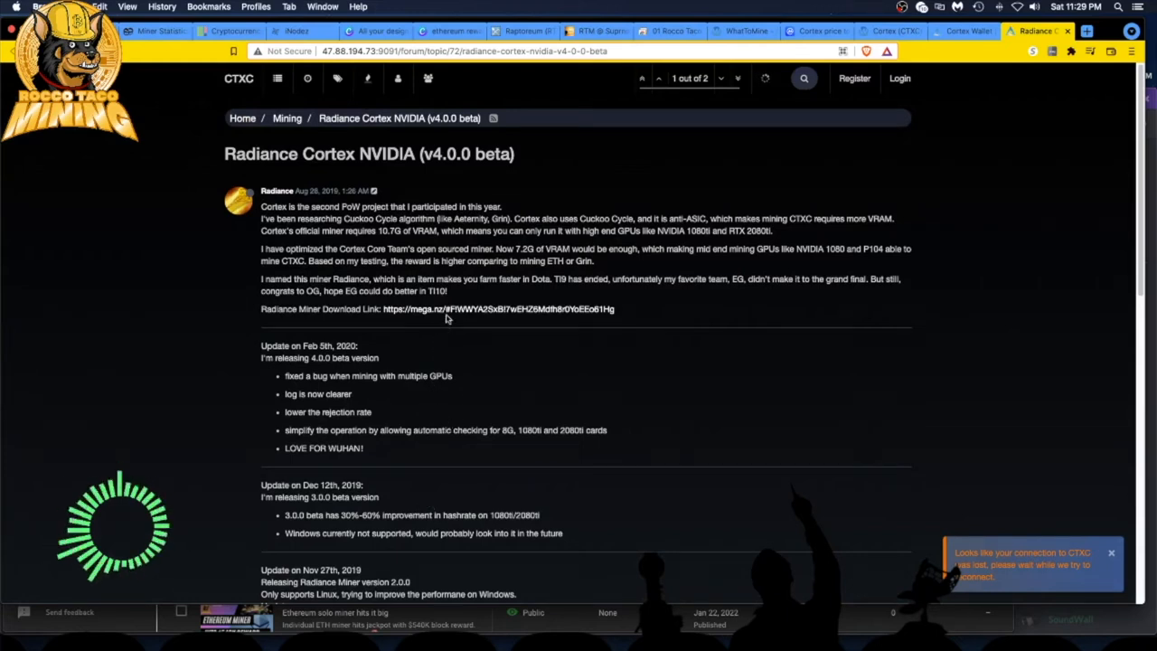
{"action": "mouse_move", "coordinate": [455, 311]}
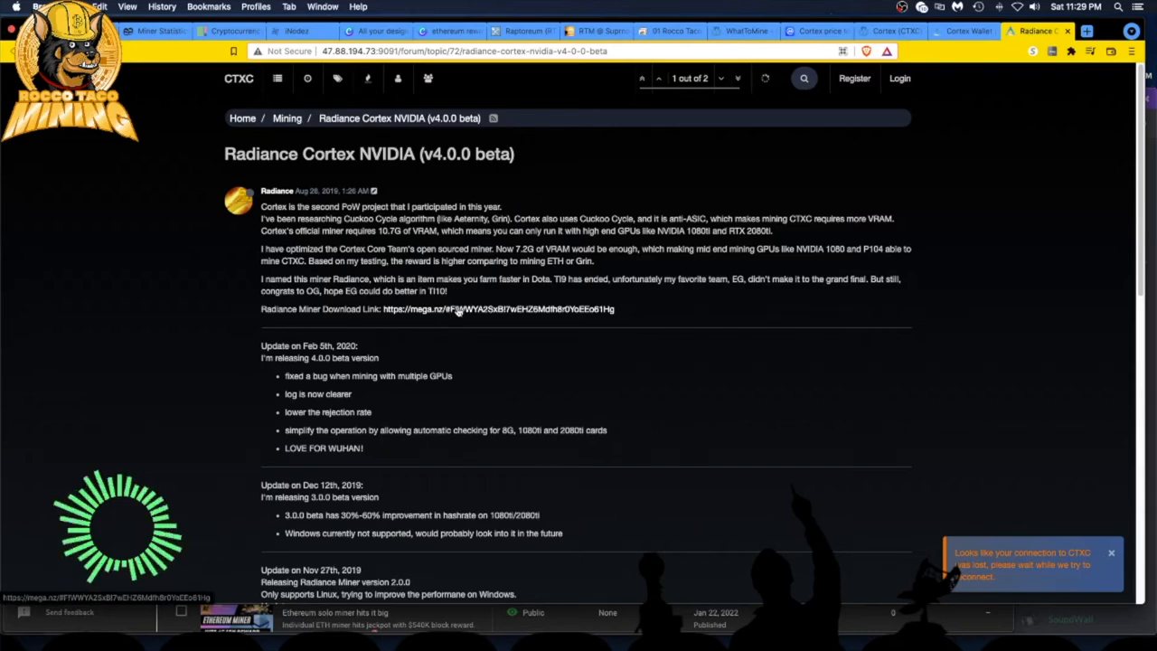
- View the MEGA folder with the two Radiance Cortex NVIDIA 8G Windows miner zips
{"action": "left_click", "coordinate": [479, 309]}
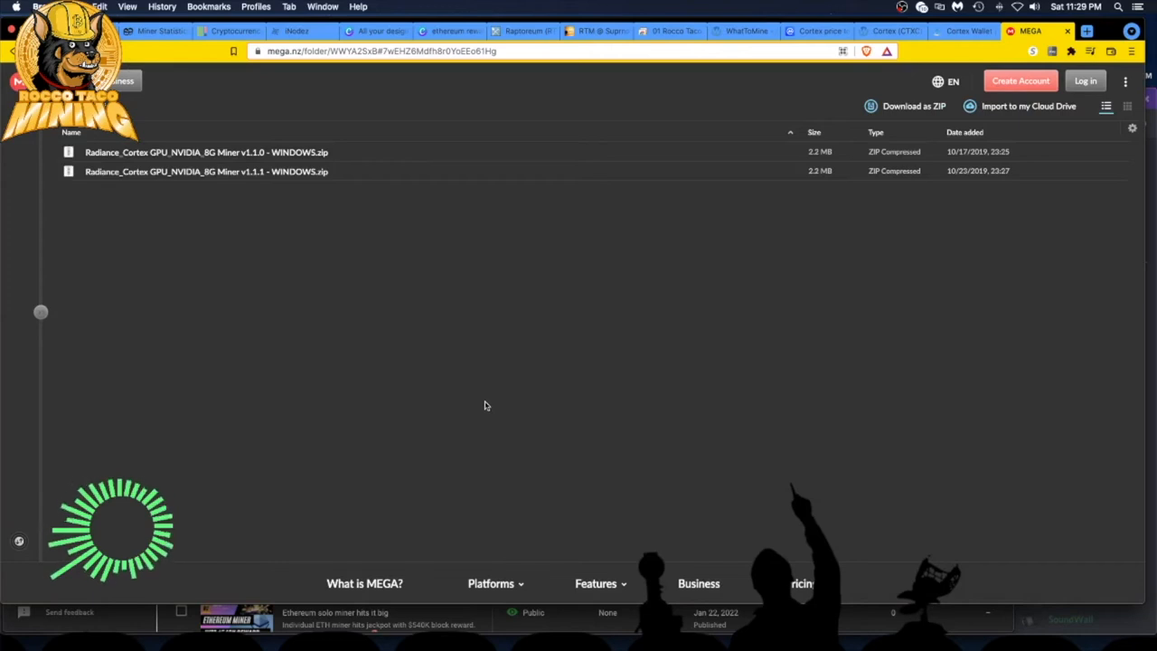
{"action": "mouse_move", "coordinate": [402, 328]}
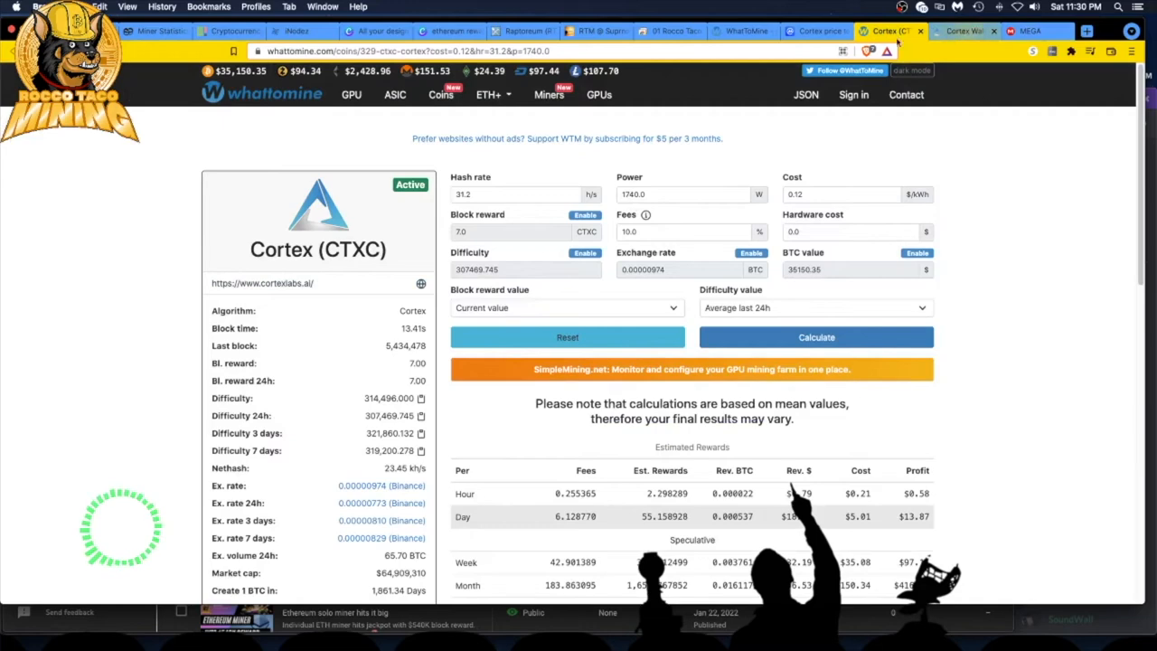
- Check CoinMarketCap's Cortex markets list, then WhatToMine's GPU coin profitability rankings
{"action": "left_click", "coordinate": [814, 31]}
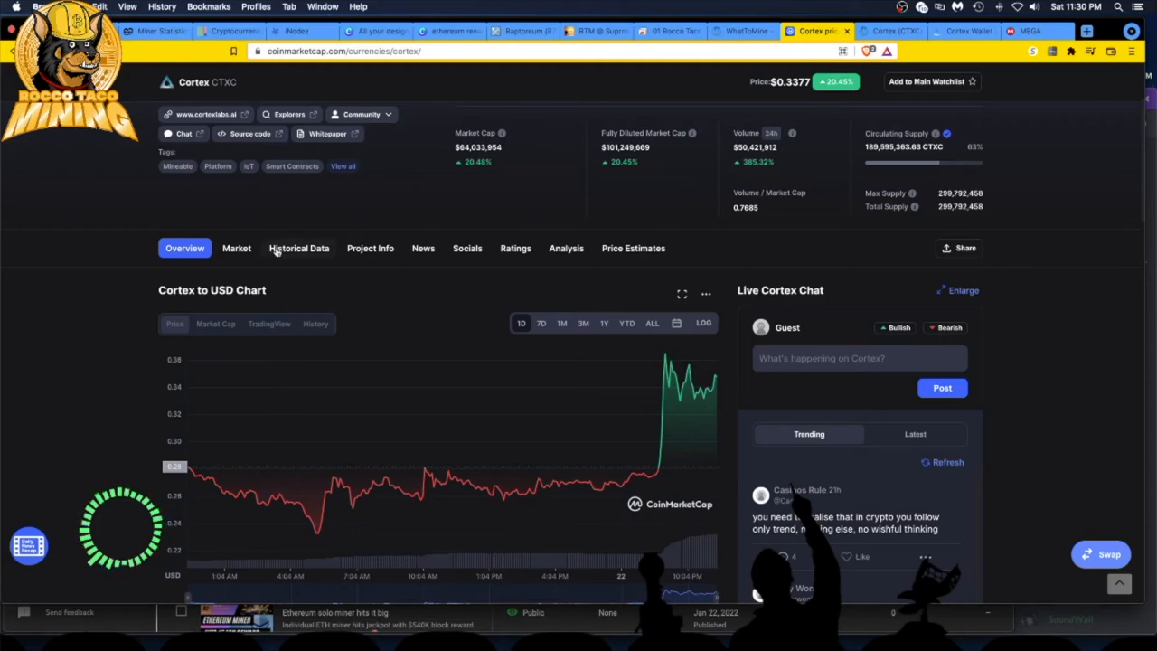
{"action": "left_click", "coordinate": [235, 247]}
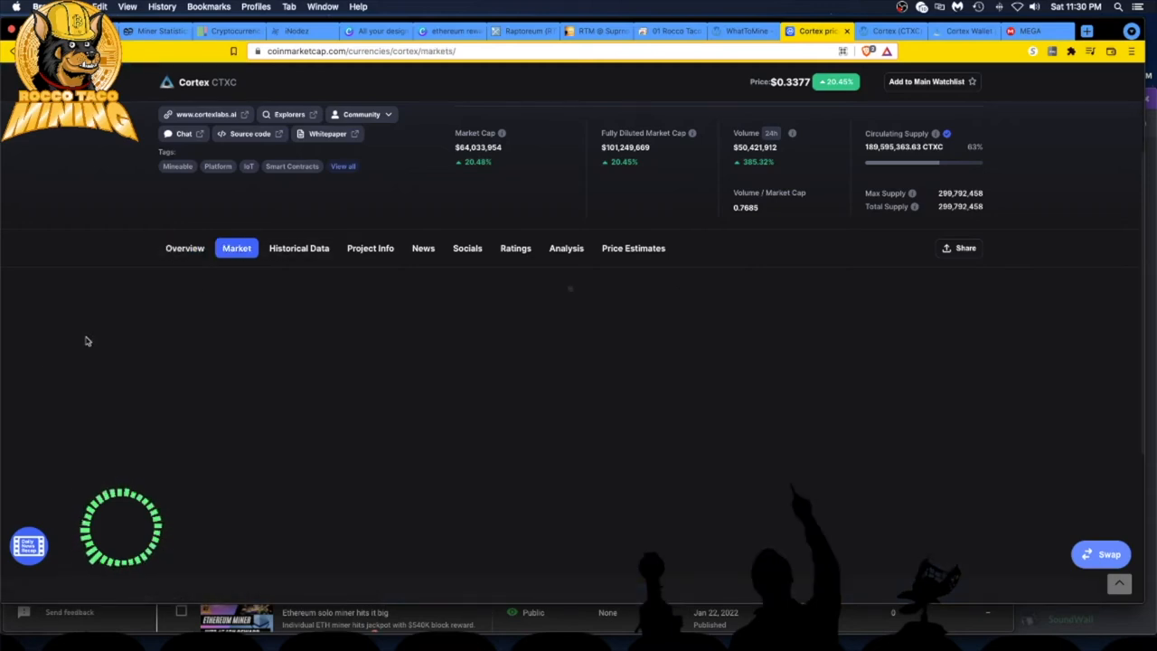
{"action": "left_click", "coordinate": [750, 29]}
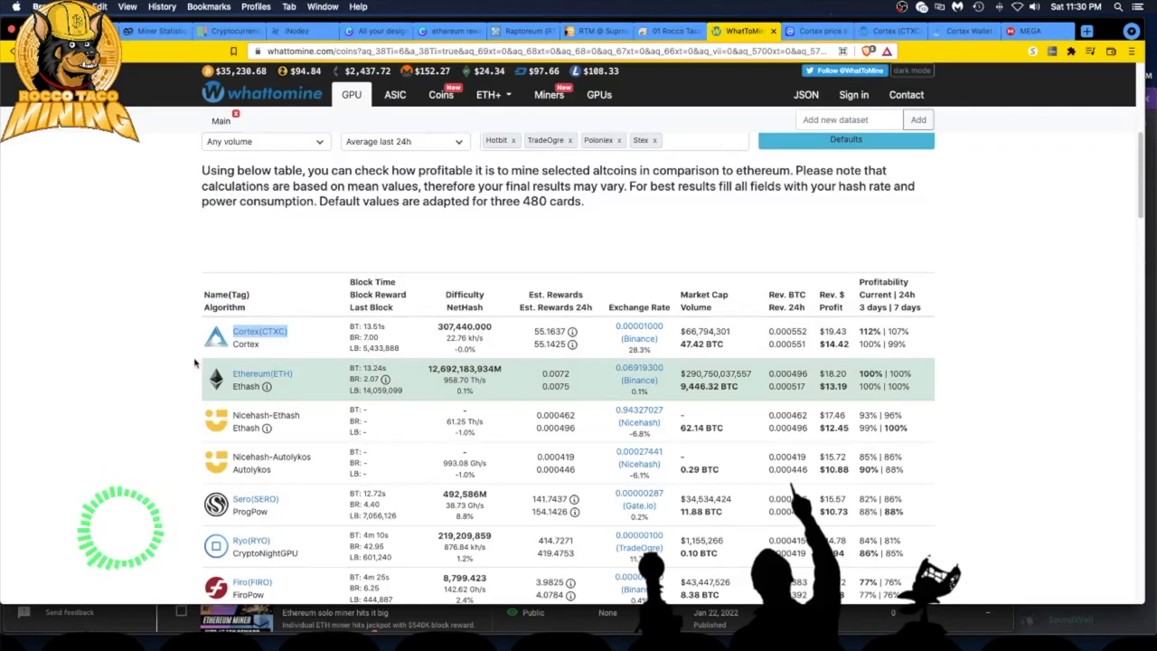
{"action": "mouse_move", "coordinate": [177, 345]}
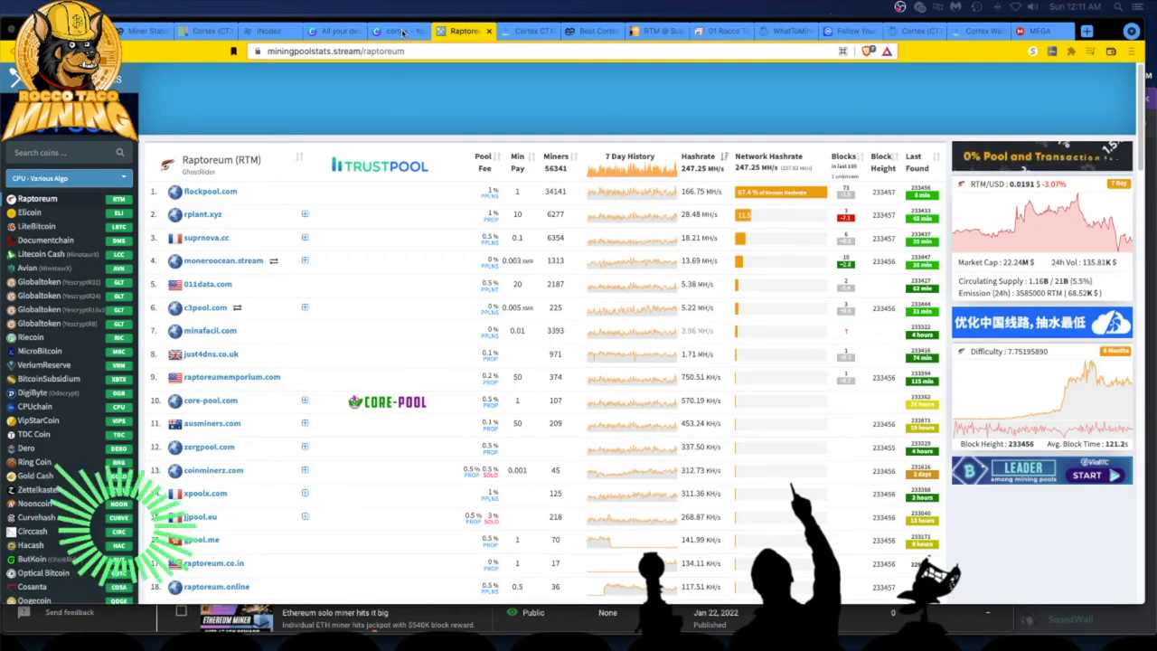
- Search 'ctx' on MiningPoolStats to reach the Cortex (CTXC) pool list
{"action": "left_click", "coordinate": [528, 32]}
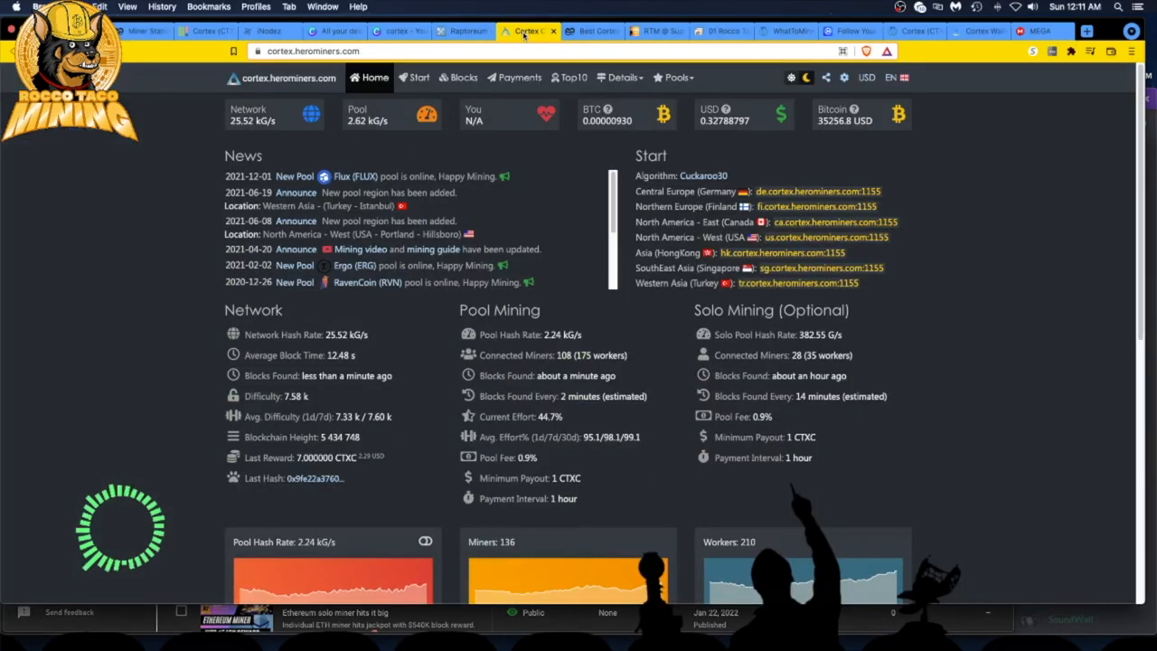
{"action": "mouse_move", "coordinate": [525, 33]}
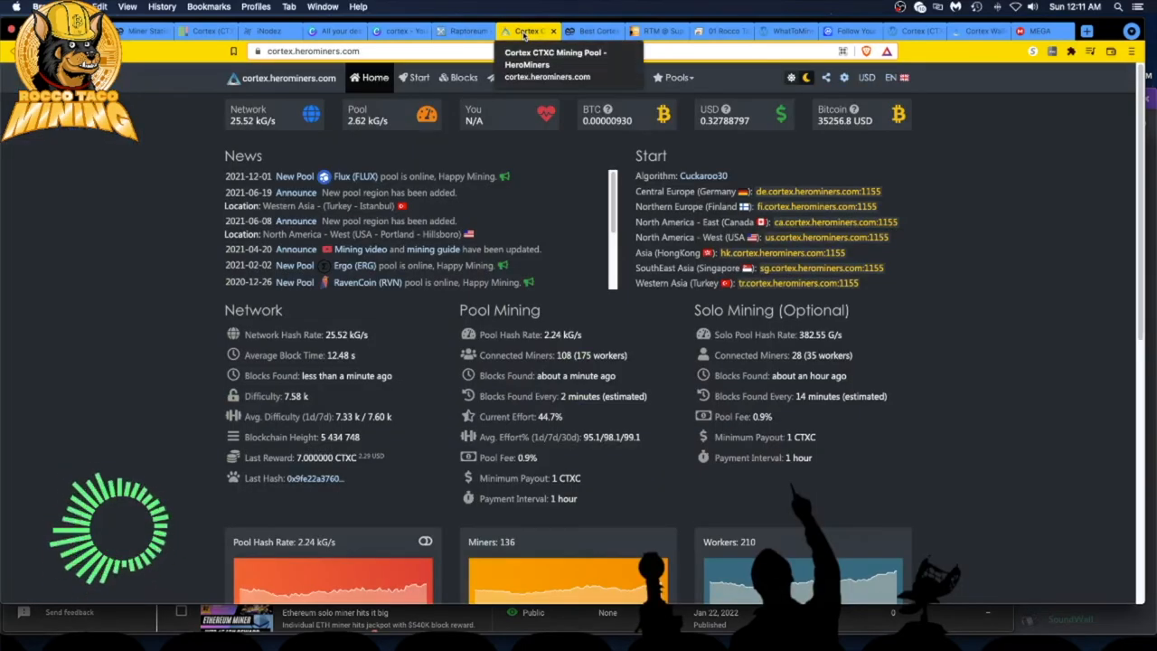
{"action": "left_click", "coordinate": [461, 31]}
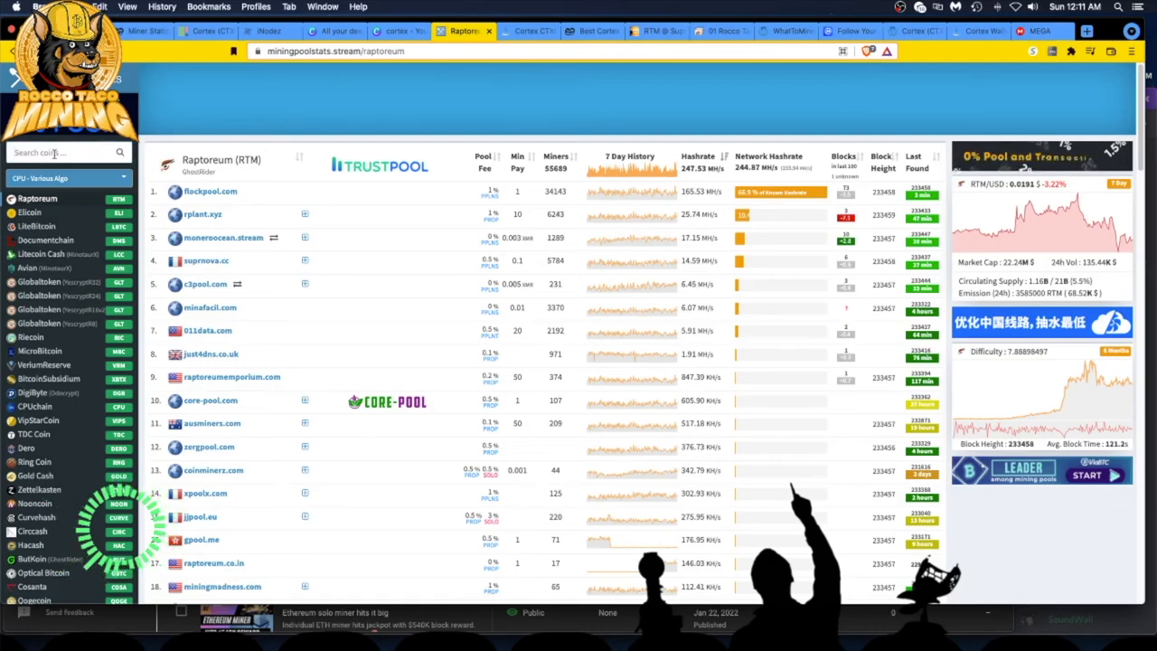
{"action": "type", "text": "ctx"}
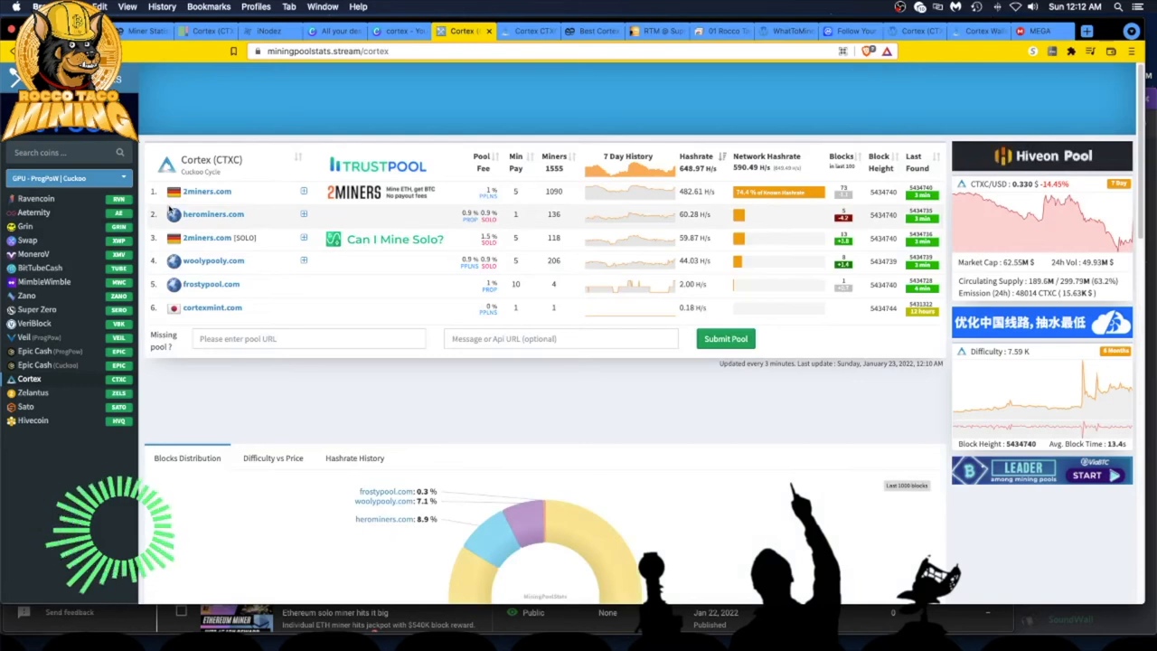
{"action": "mouse_move", "coordinate": [213, 192]}
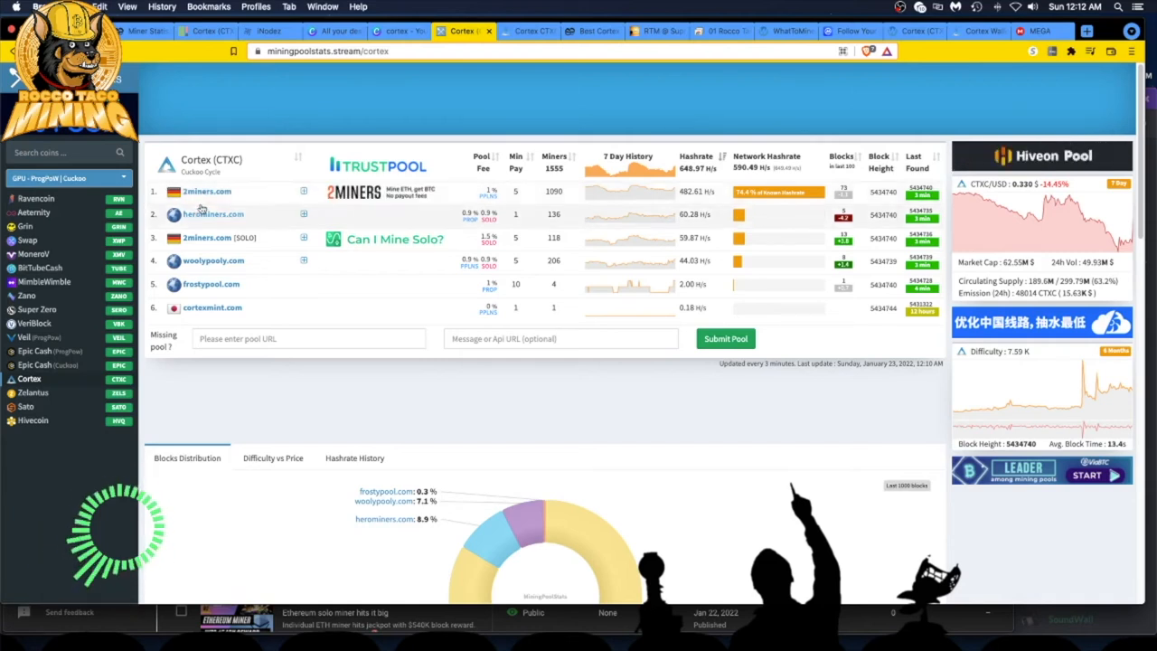
{"action": "mouse_move", "coordinate": [206, 191]}
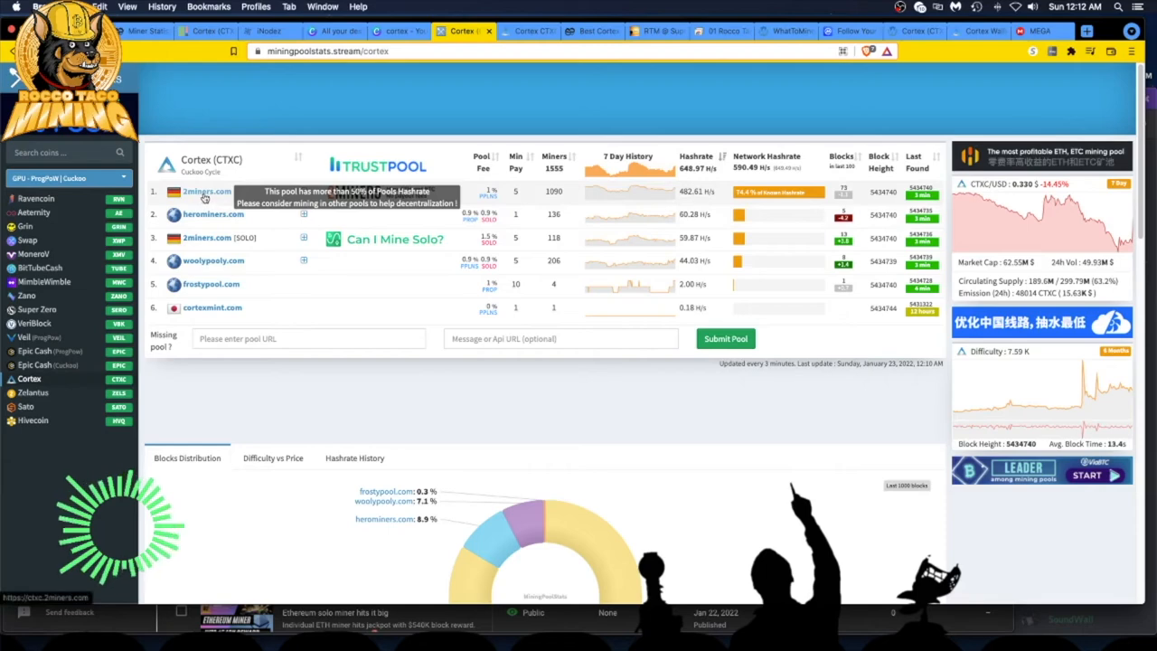
{"action": "left_click", "coordinate": [206, 192]}
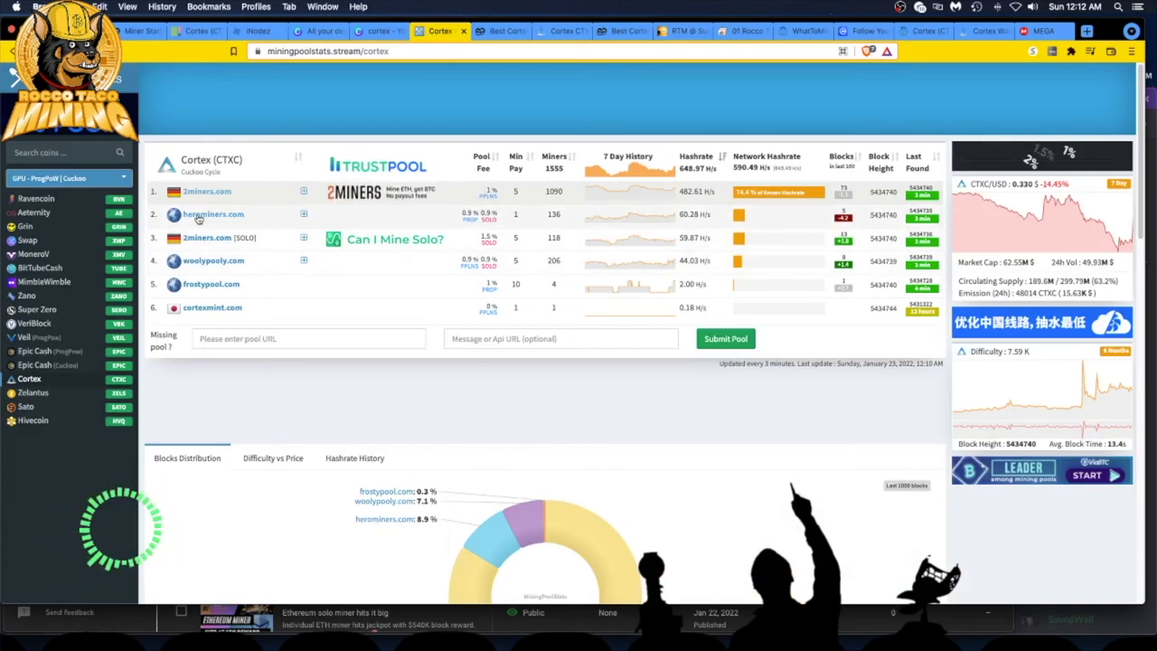
- Review the HeroMiners Cortex dashboard (2.25 kG/s hashrate, 0.9% fee) and return to the pool list
{"action": "left_click", "coordinate": [211, 213]}
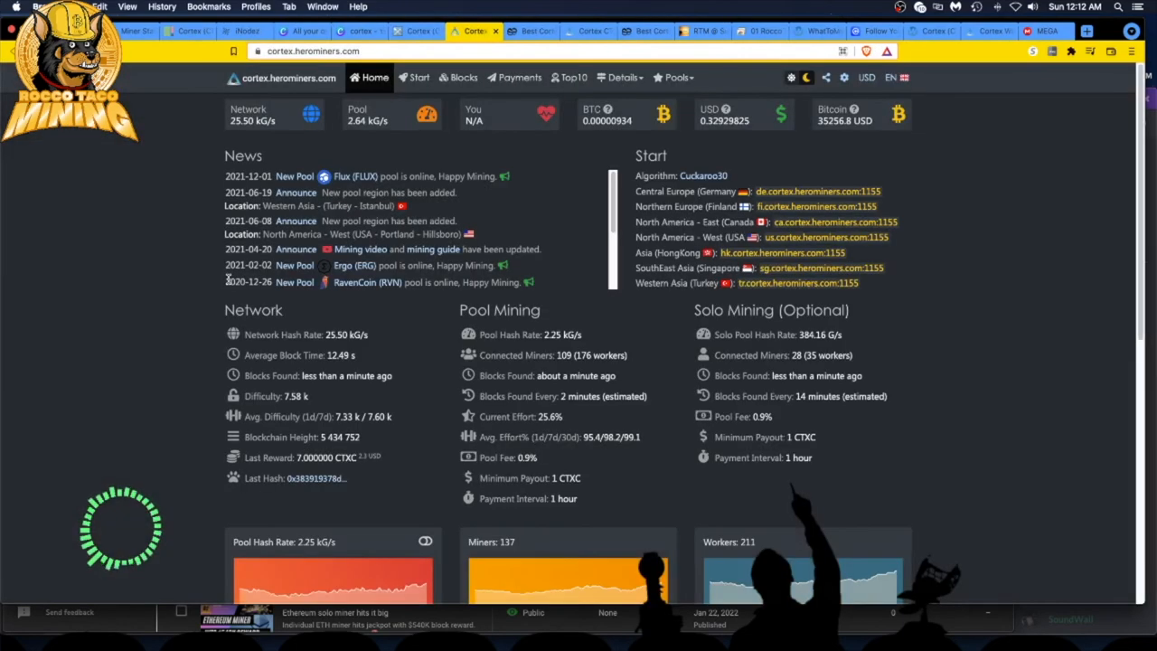
{"action": "mouse_move", "coordinate": [461, 206]}
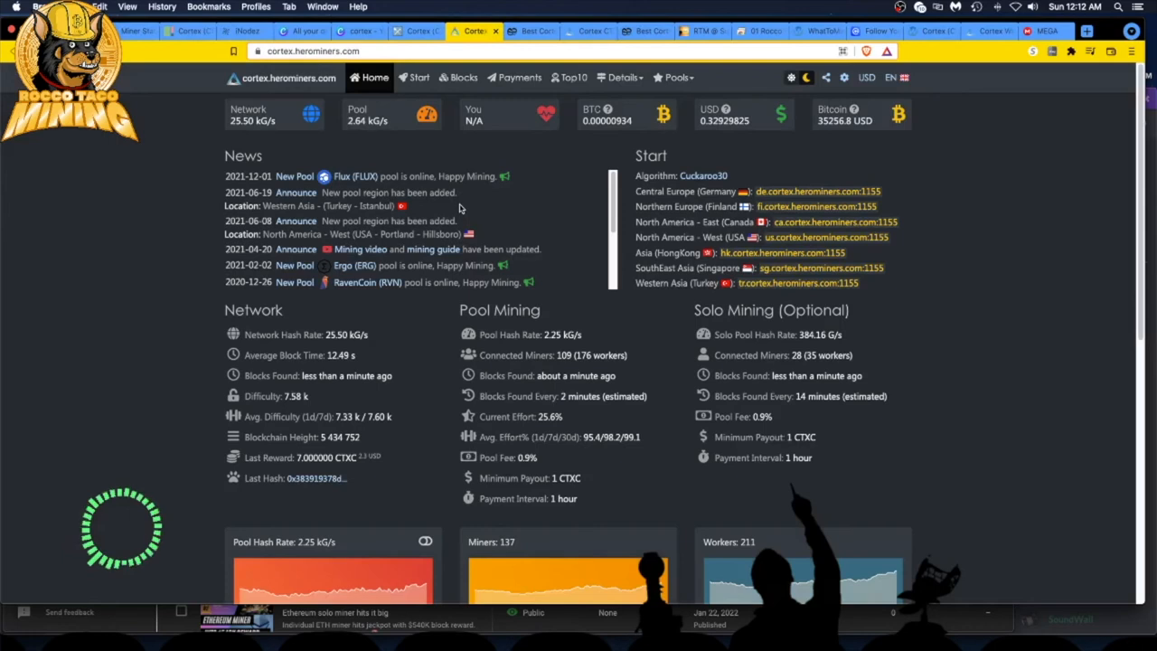
{"action": "mouse_move", "coordinate": [640, 220]}
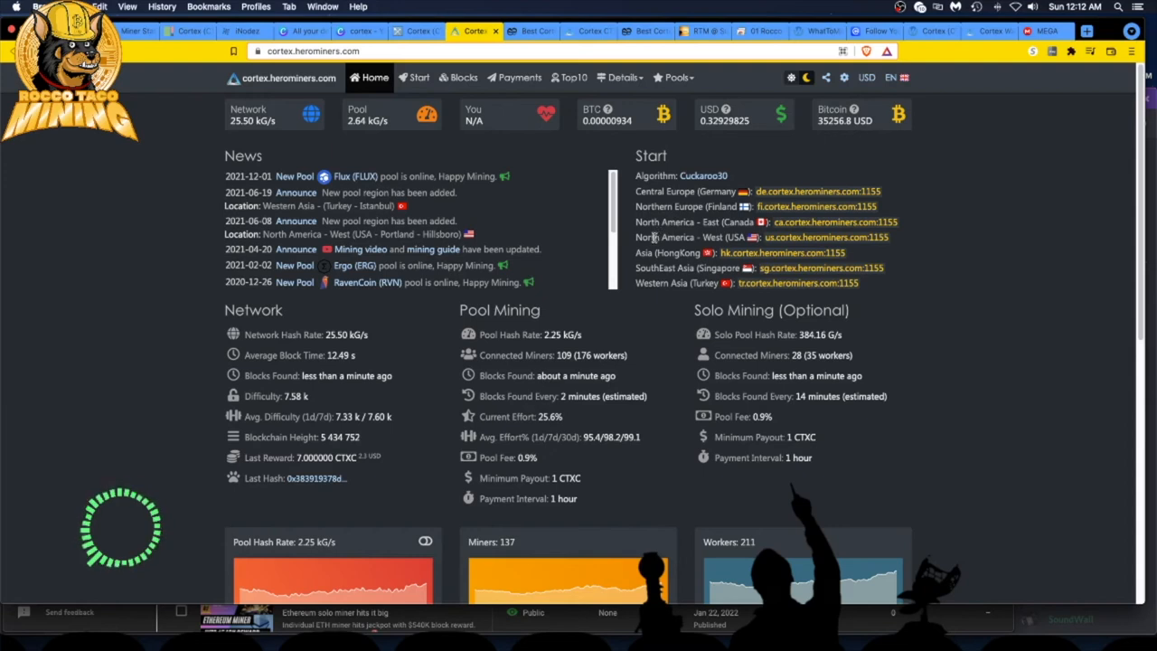
{"action": "mouse_move", "coordinate": [687, 222]}
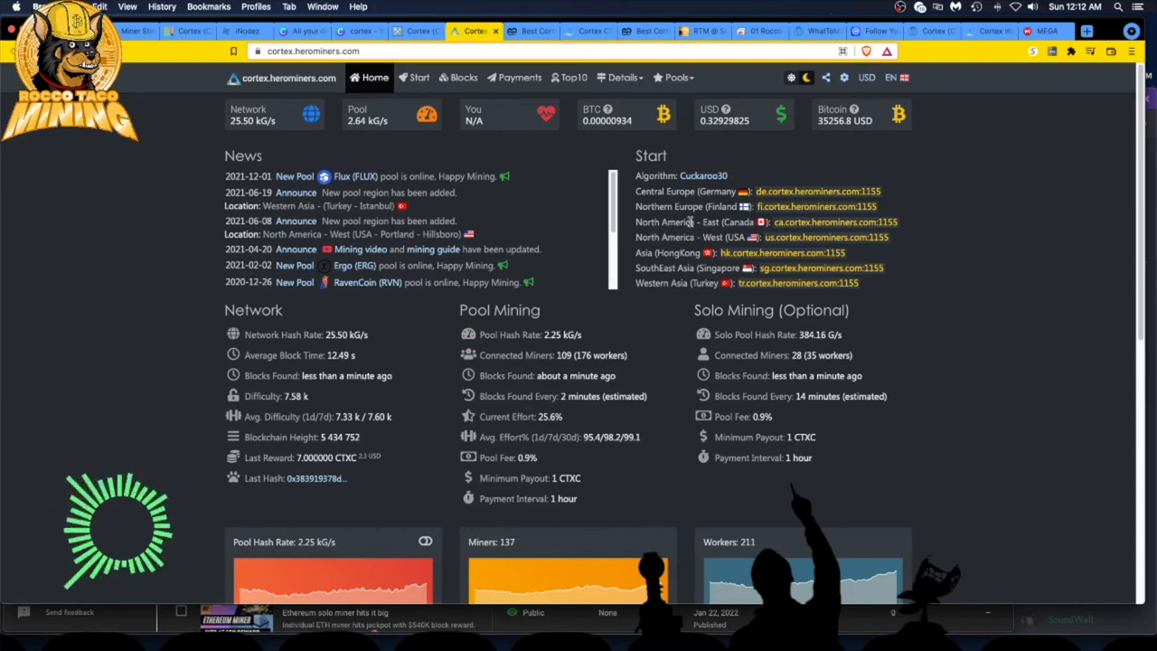
{"action": "mouse_move", "coordinate": [674, 236]}
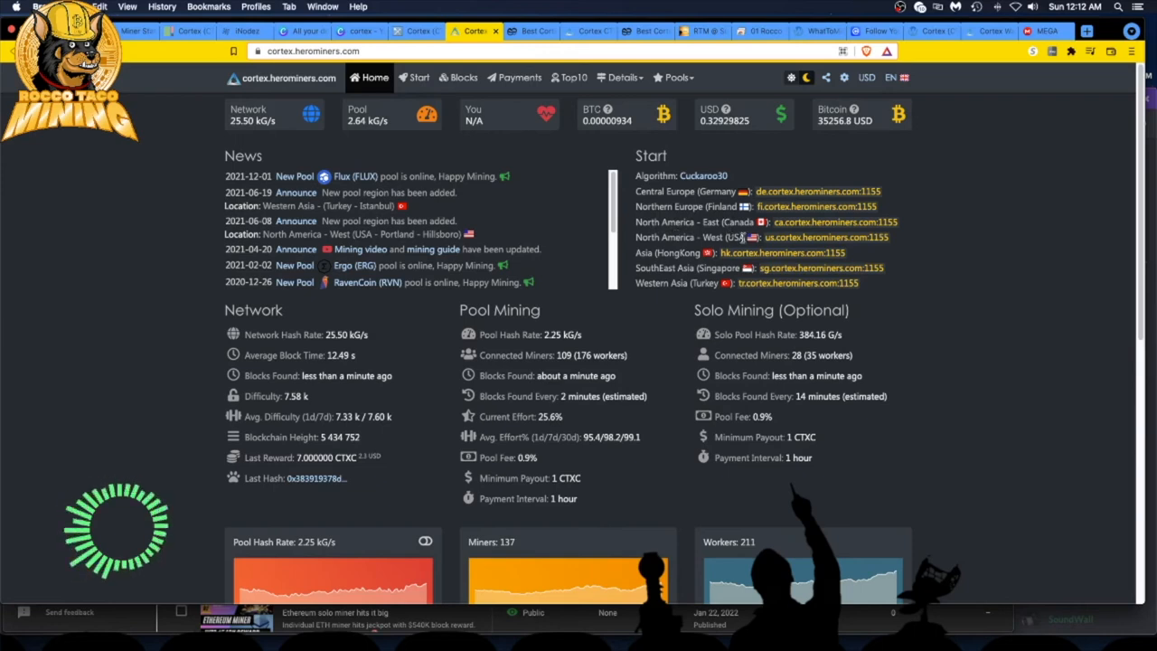
{"action": "mouse_move", "coordinate": [767, 237]}
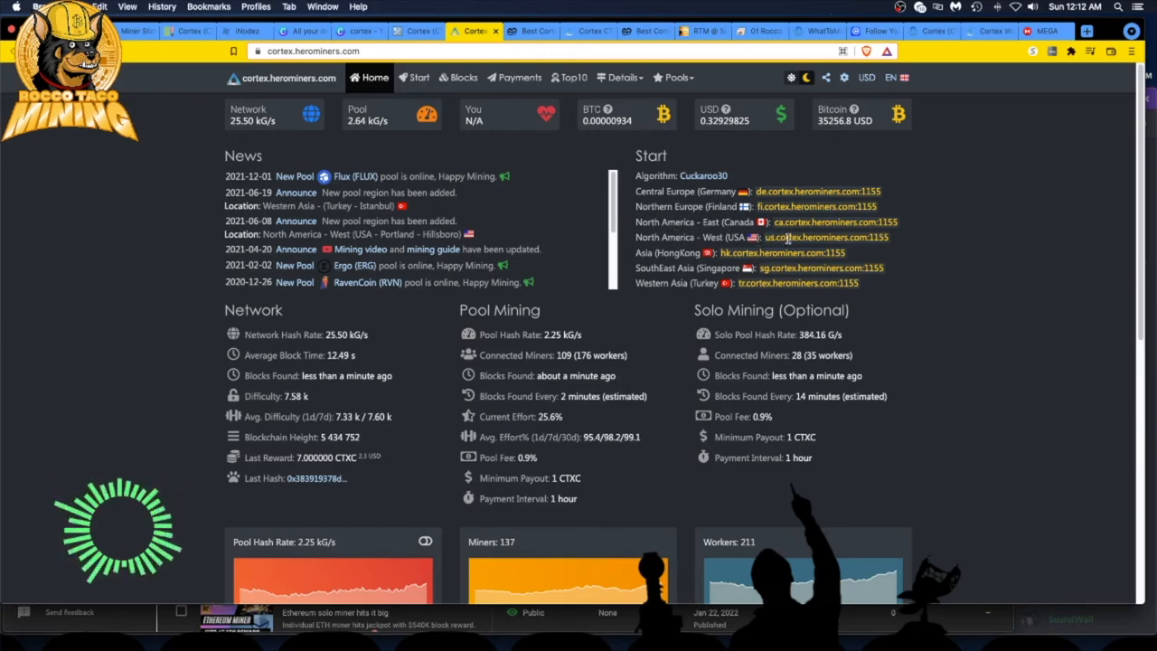
{"action": "mouse_move", "coordinate": [360, 282]}
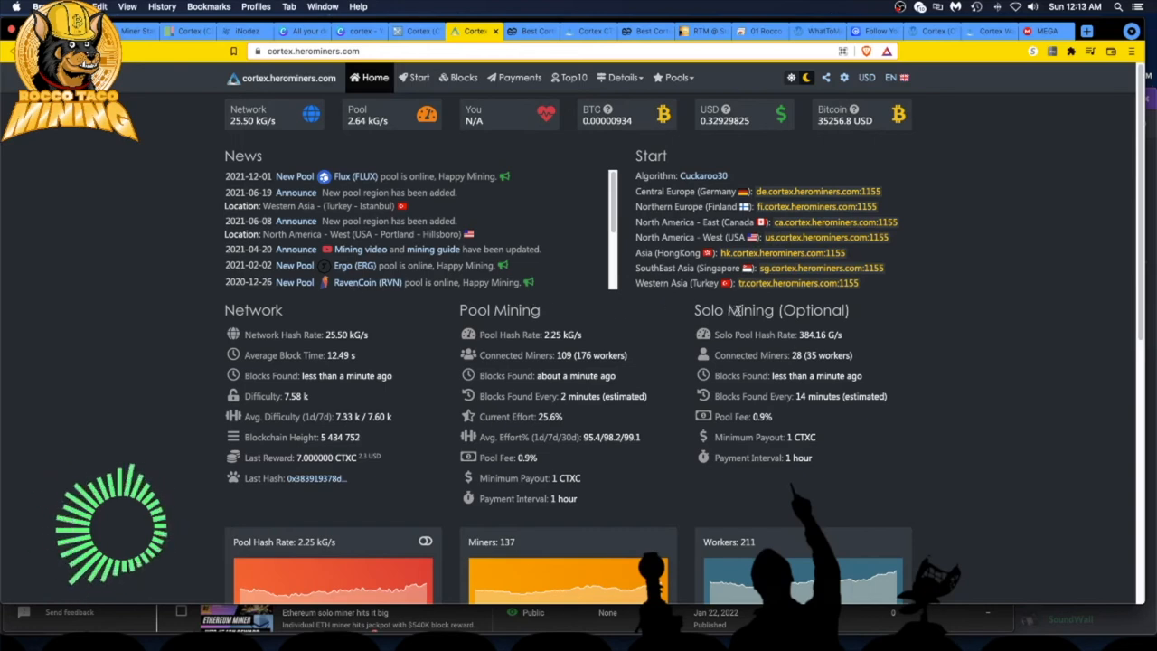
{"action": "mouse_move", "coordinate": [754, 335]}
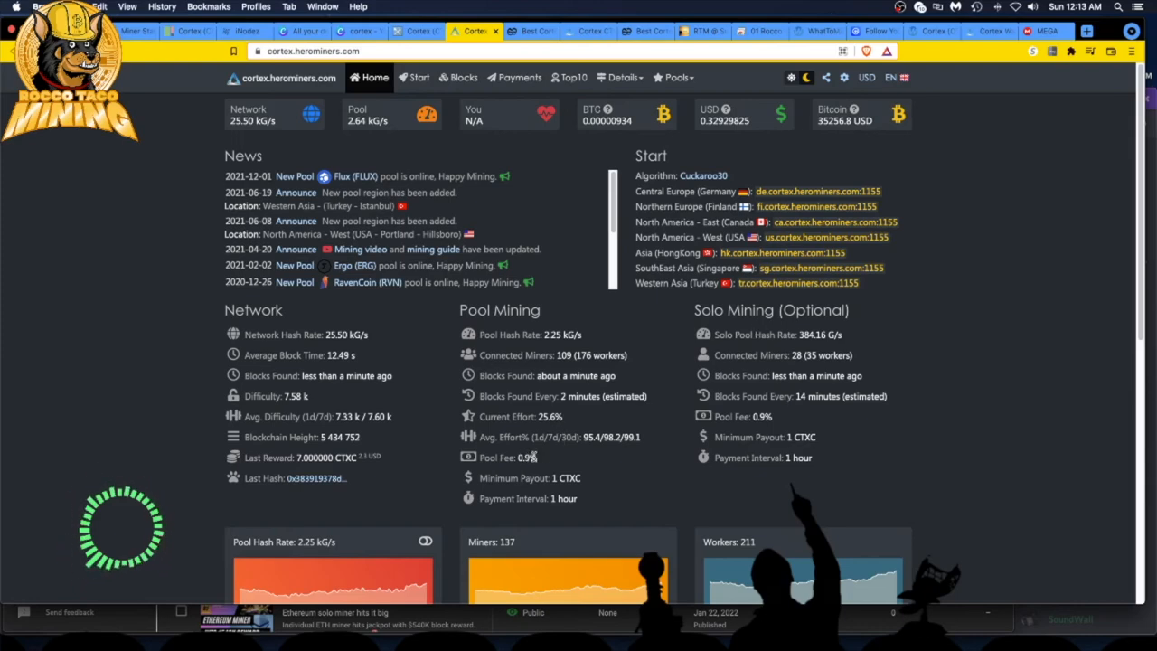
{"action": "scroll", "scroll_direction": "down", "scroll_amount": 3}
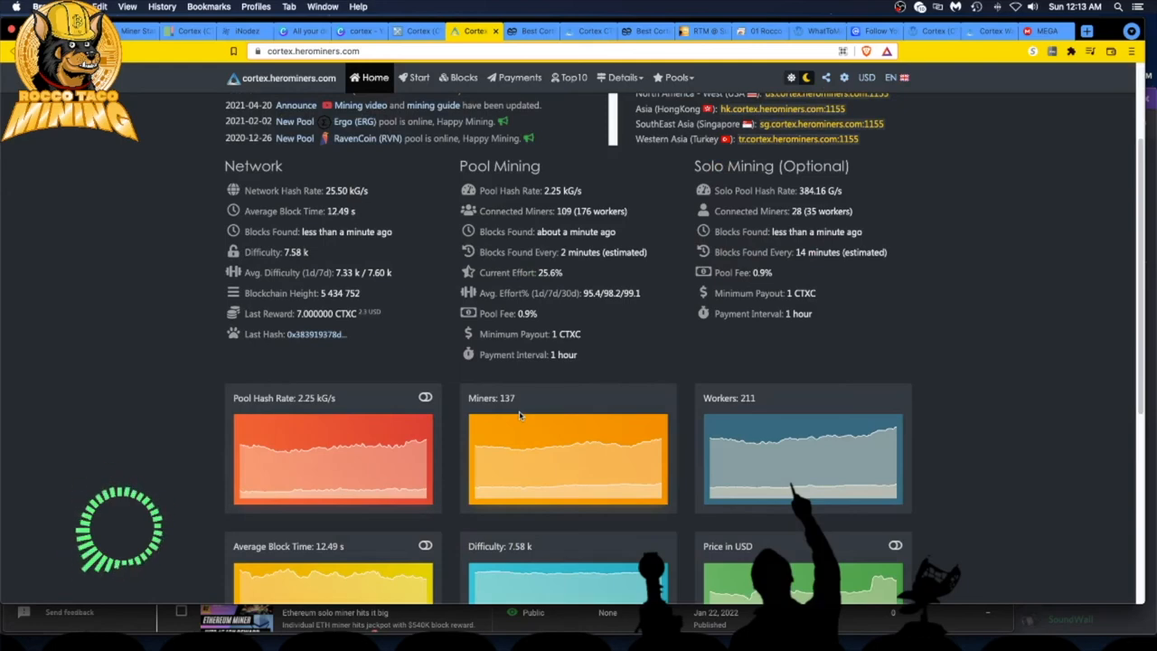
{"action": "scroll", "scroll_direction": "down", "scroll_amount": 3}
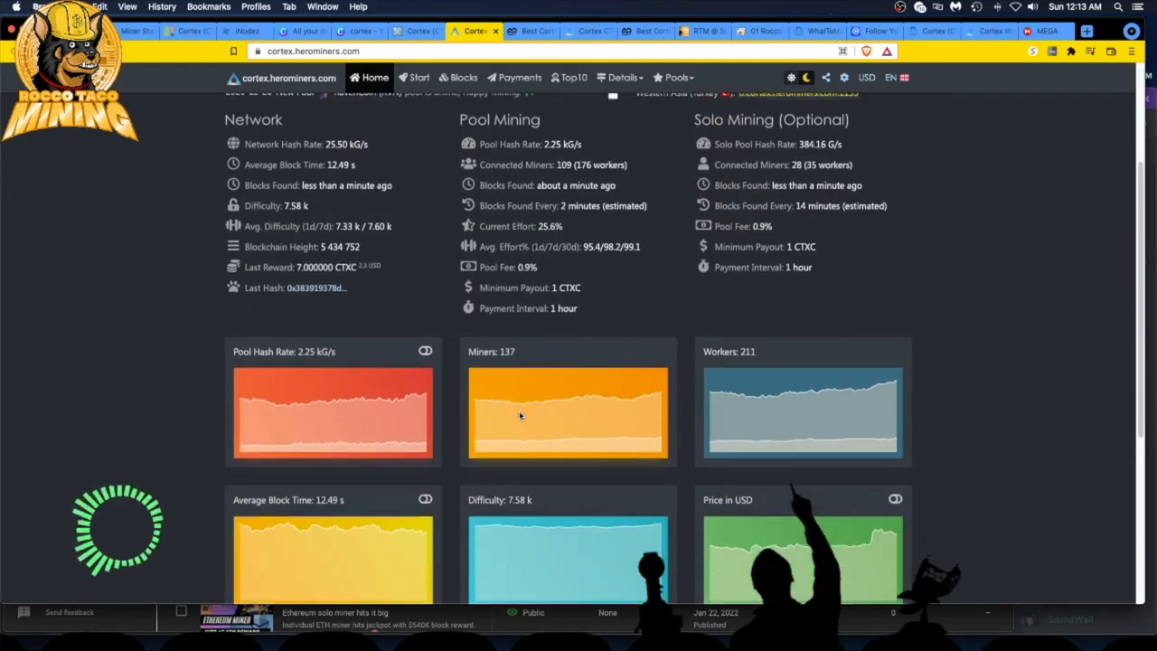
{"action": "scroll", "scroll_direction": "down", "scroll_amount": 3}
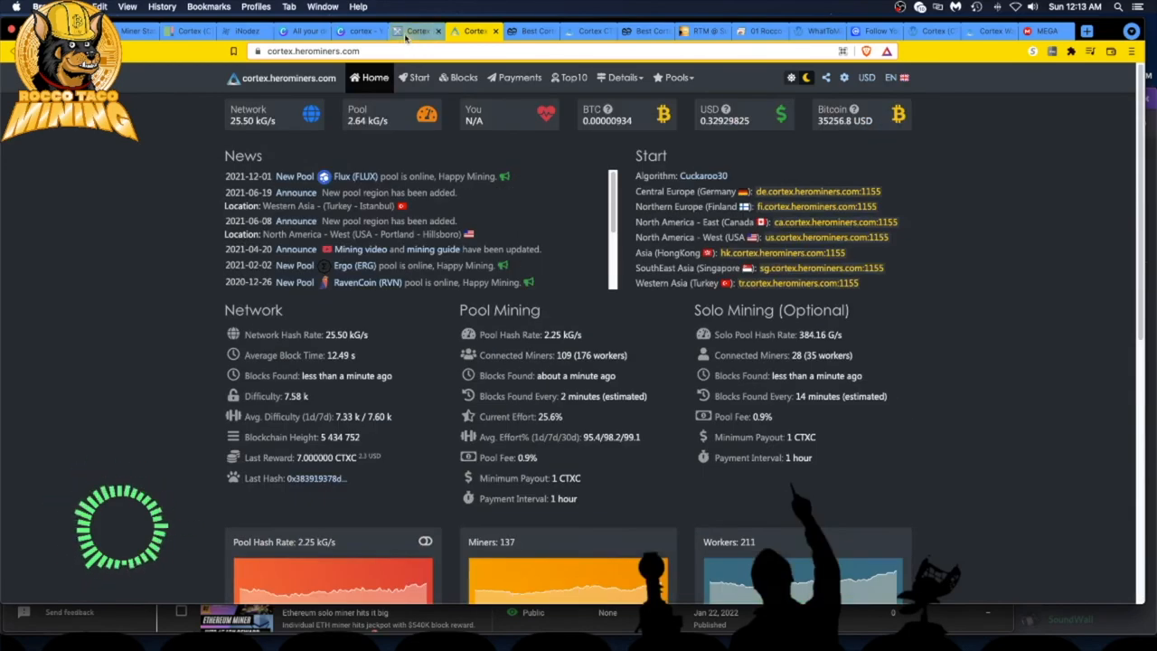
{"action": "left_click", "coordinate": [406, 31]}
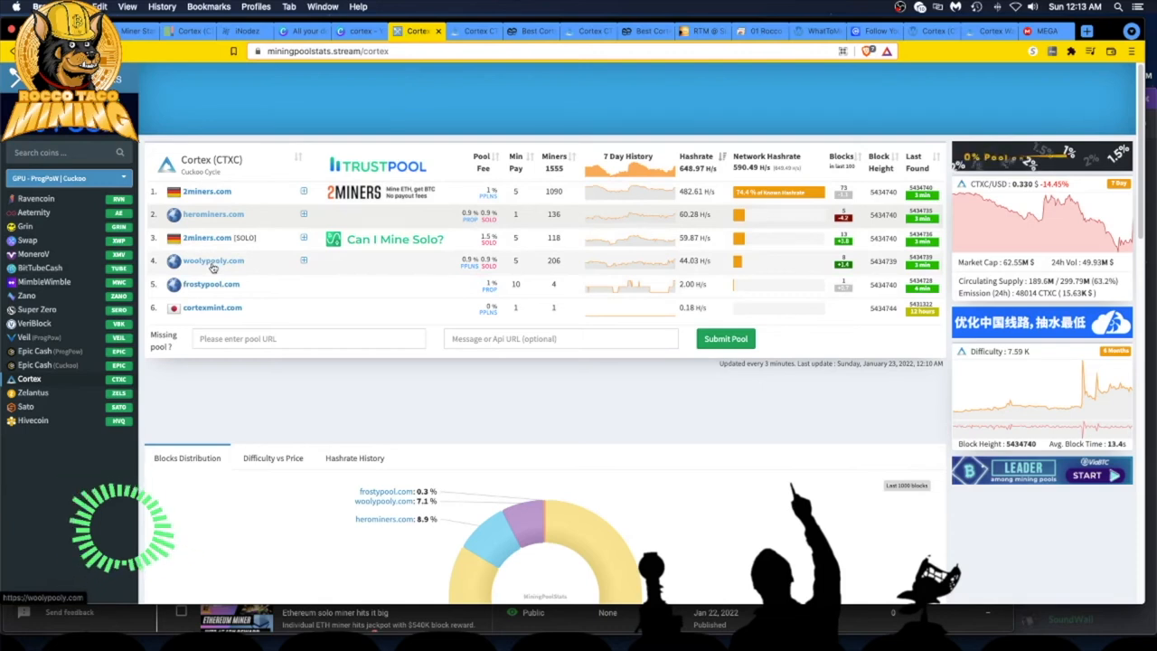
- Visit woolypooly.com and locate the CTXC card (Cuckoo, 202 online, 0.329$)
{"action": "left_click", "coordinate": [213, 261]}
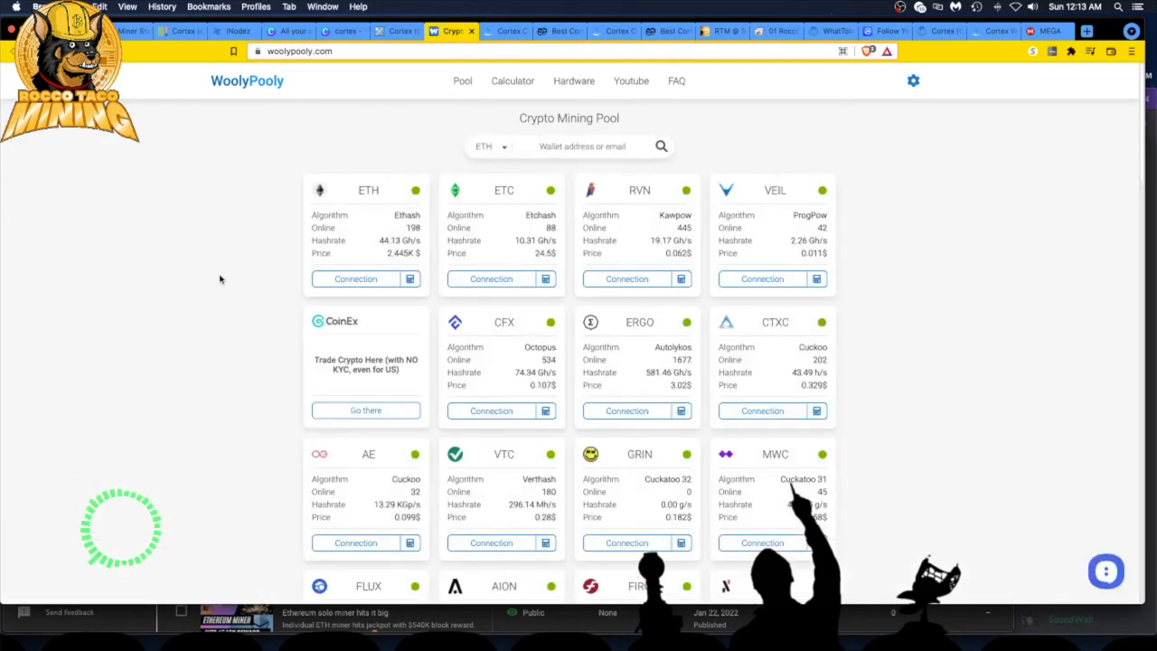
{"action": "scroll", "scroll_direction": "down", "scroll_amount": 3}
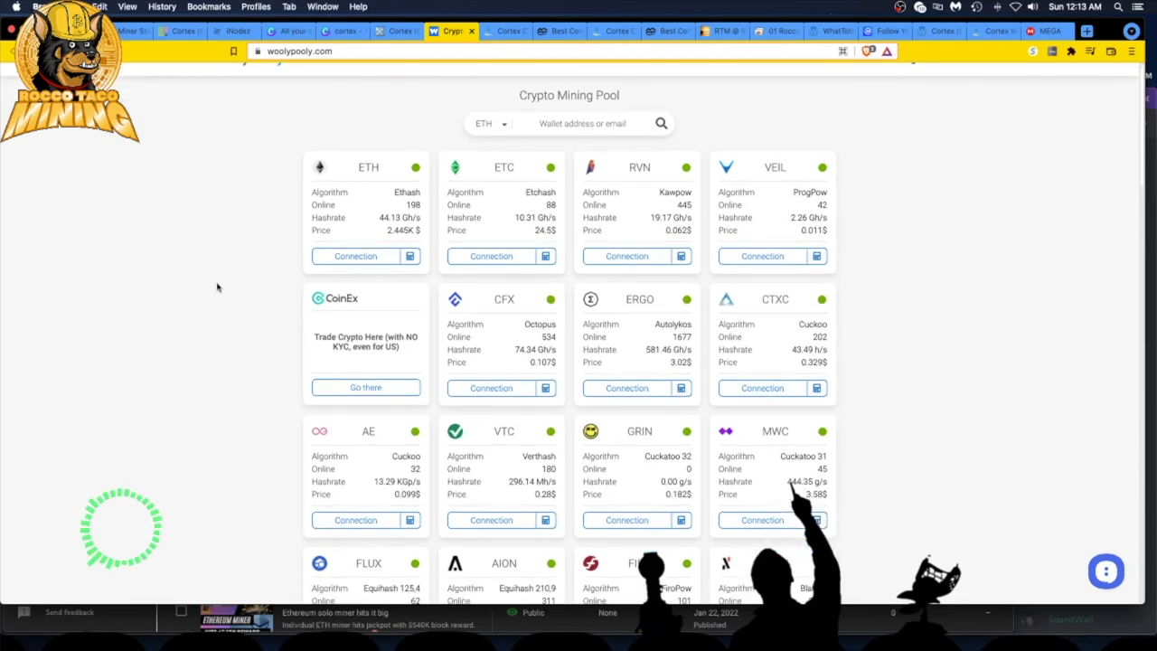
{"action": "scroll", "scroll_direction": "down", "scroll_amount": 3}
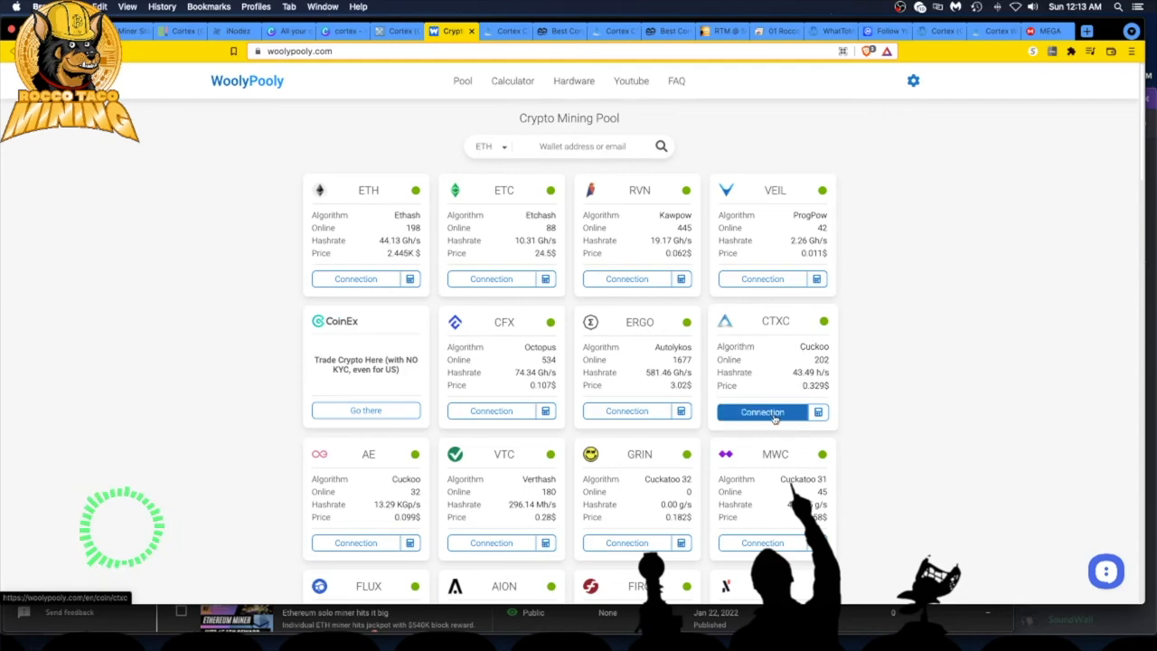
- View the CTXC PPLNS connection servers on WoolyPooly, then return to the Cortex pool list
{"action": "left_click", "coordinate": [762, 412]}
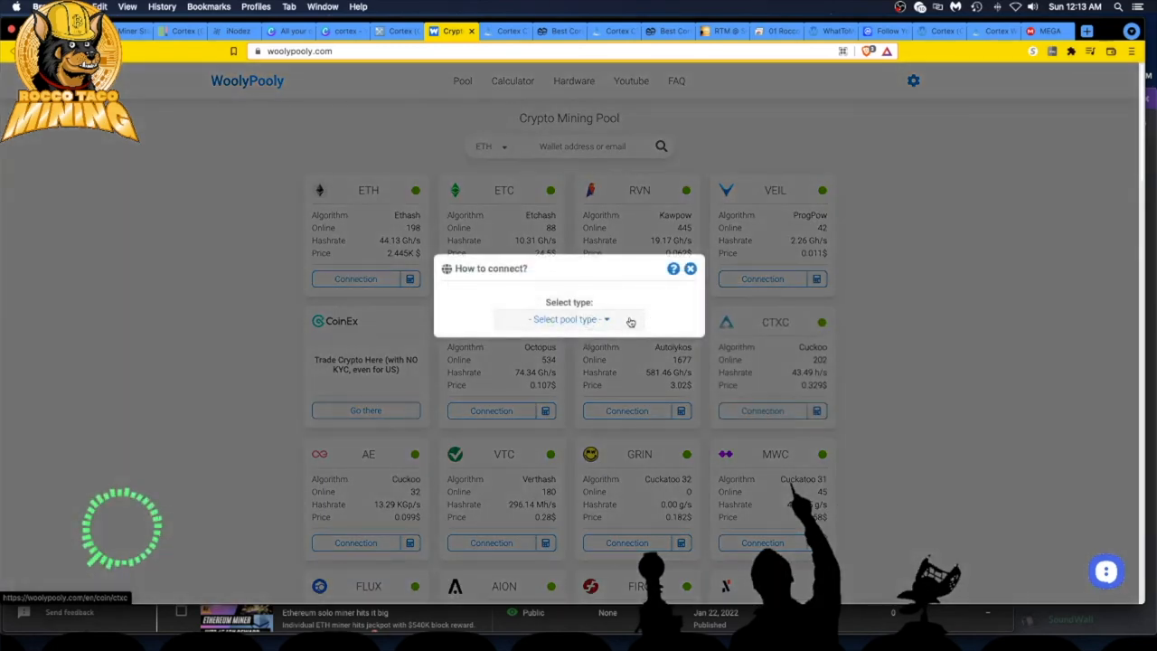
{"action": "left_click", "coordinate": [568, 318]}
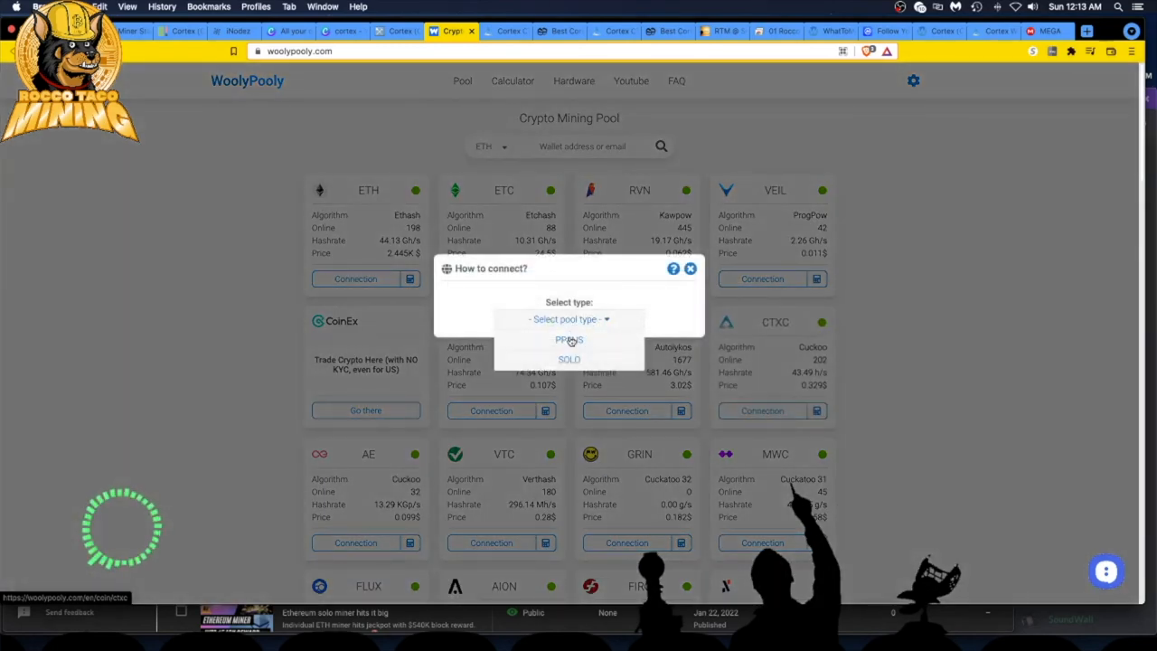
{"action": "left_click", "coordinate": [567, 340]}
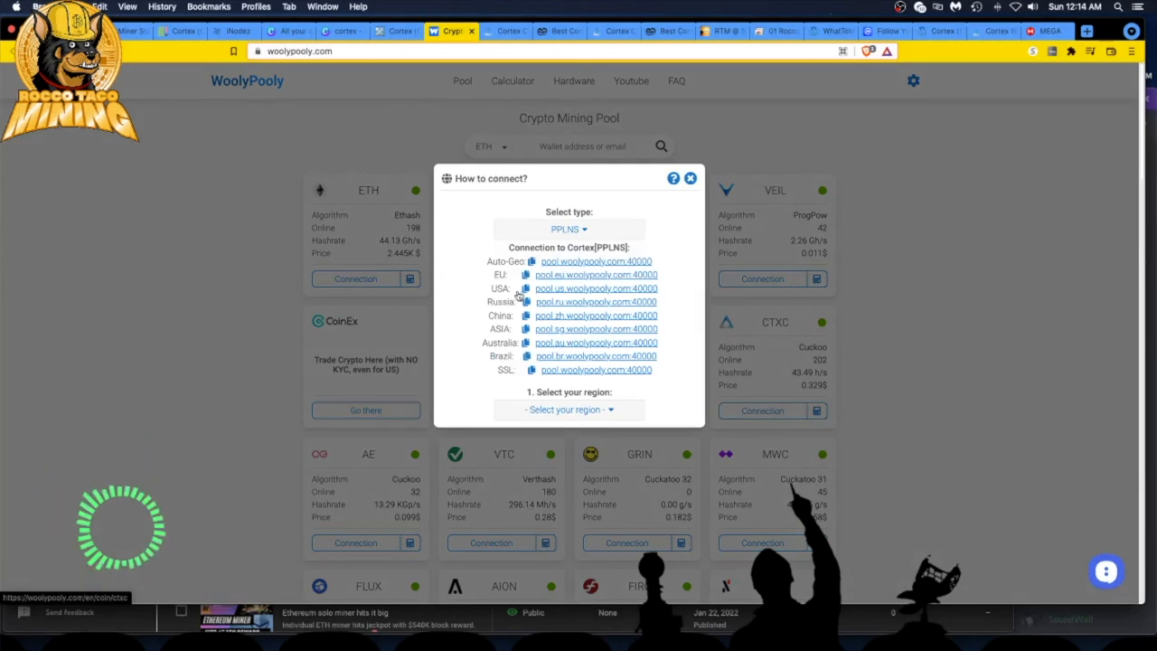
{"action": "left_click", "coordinate": [690, 179]}
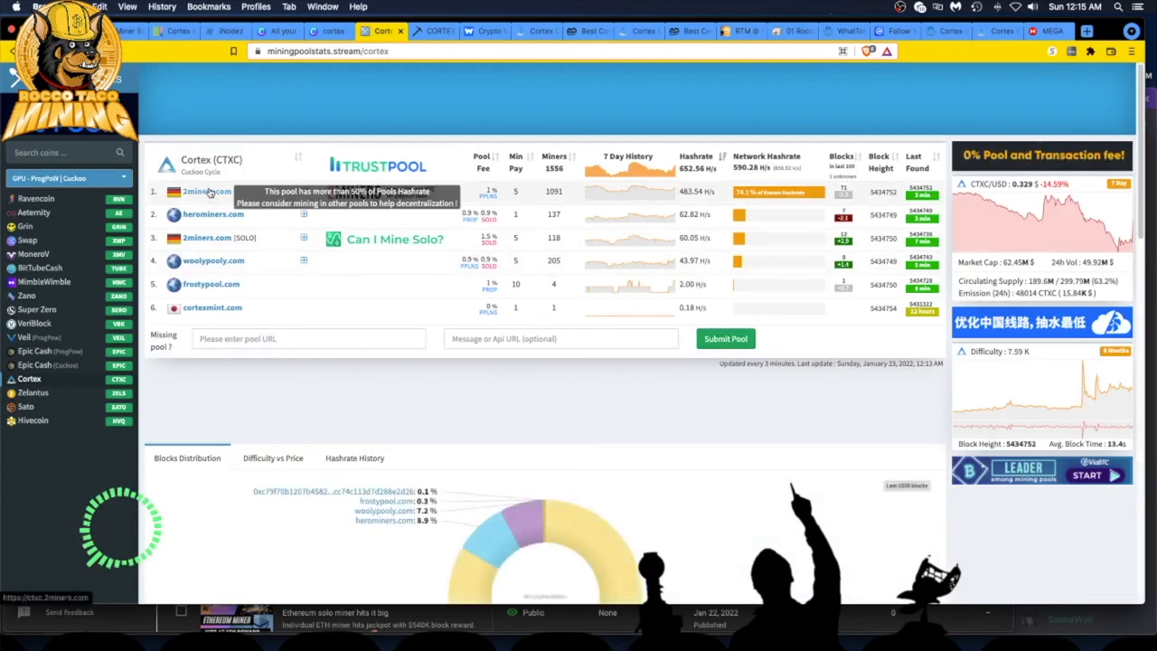
- Visit the 2Miners Cortex pool dashboard and reach its mining server section
{"action": "left_click", "coordinate": [206, 192]}
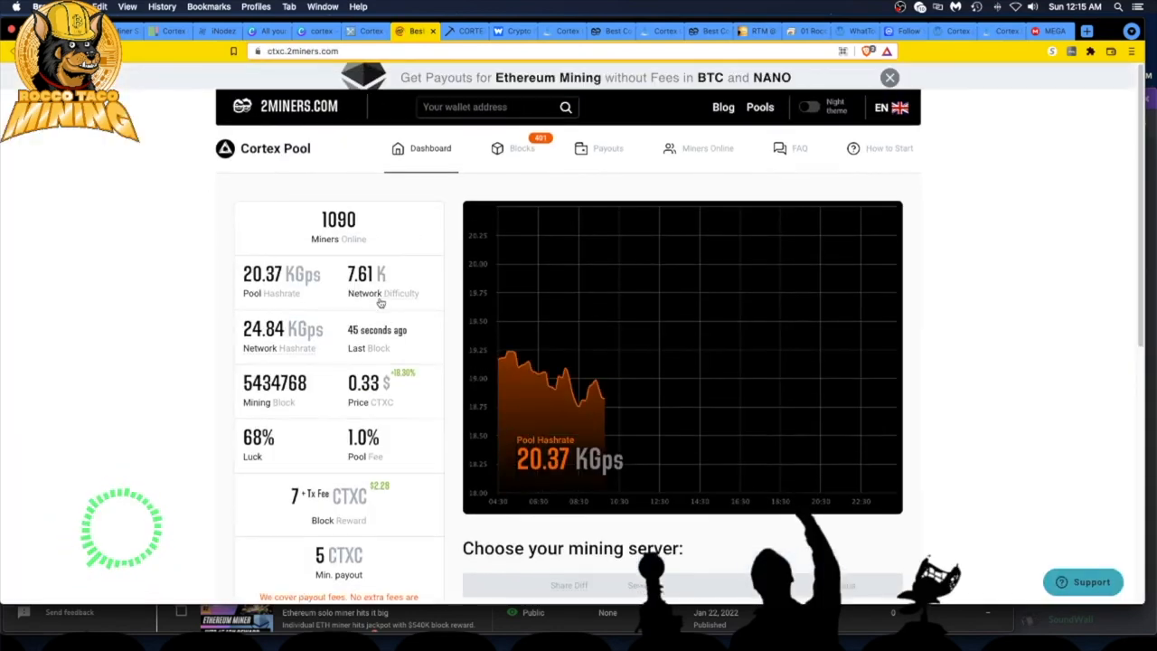
{"action": "scroll", "scroll_direction": "down", "scroll_amount": 3}
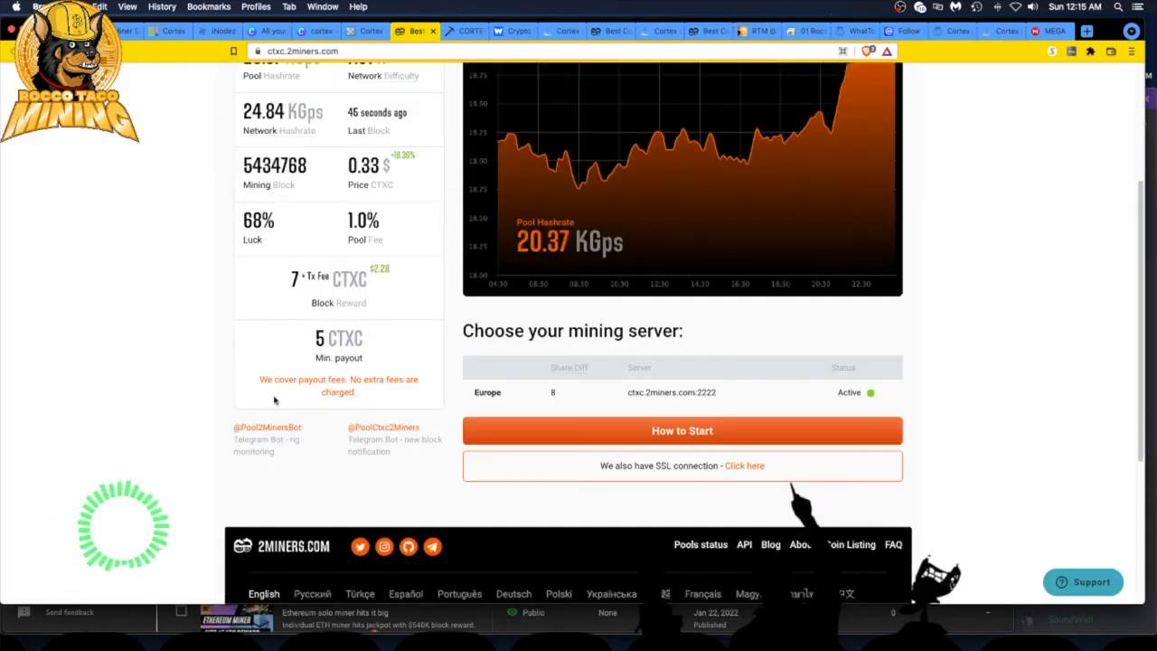